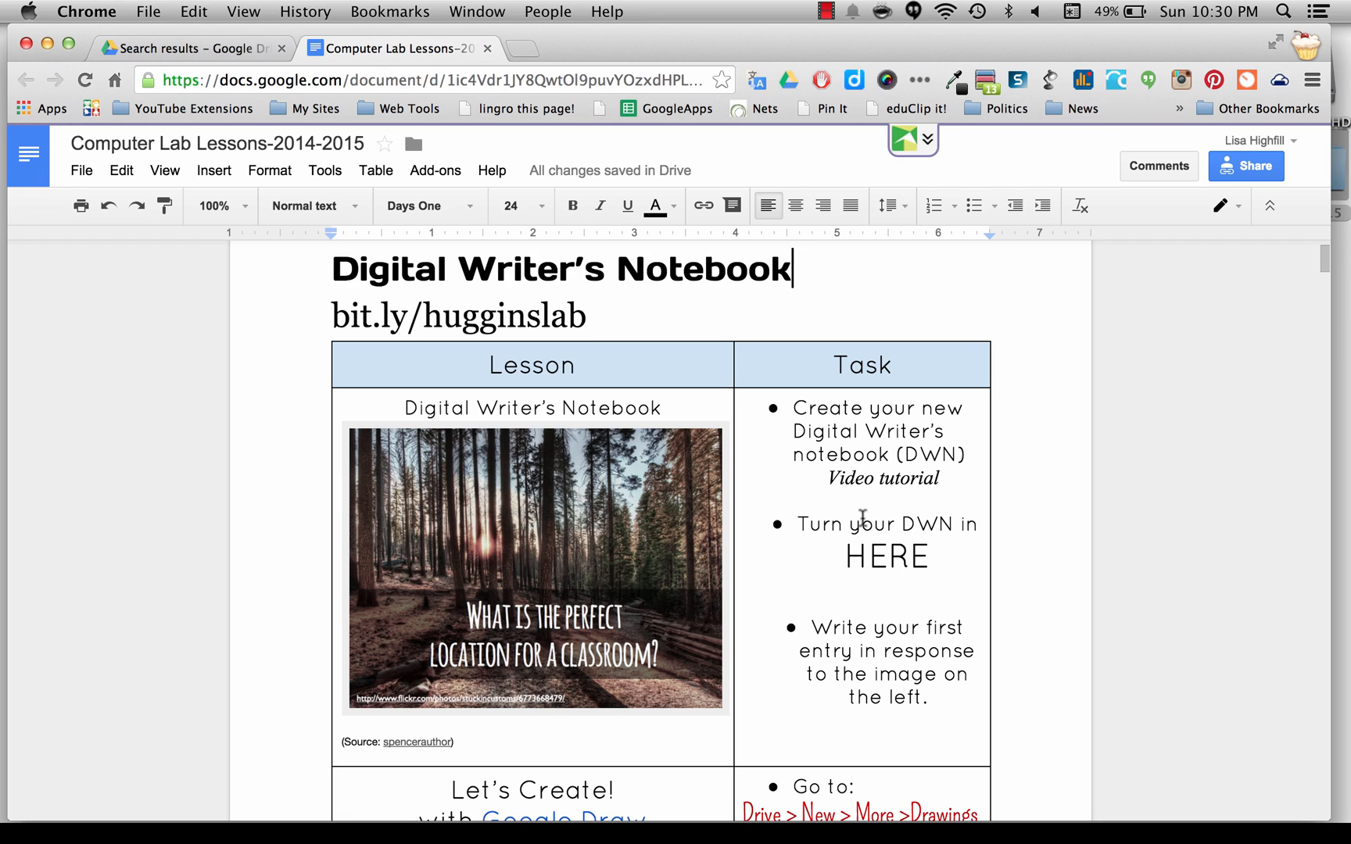
mouse_move(912, 453)
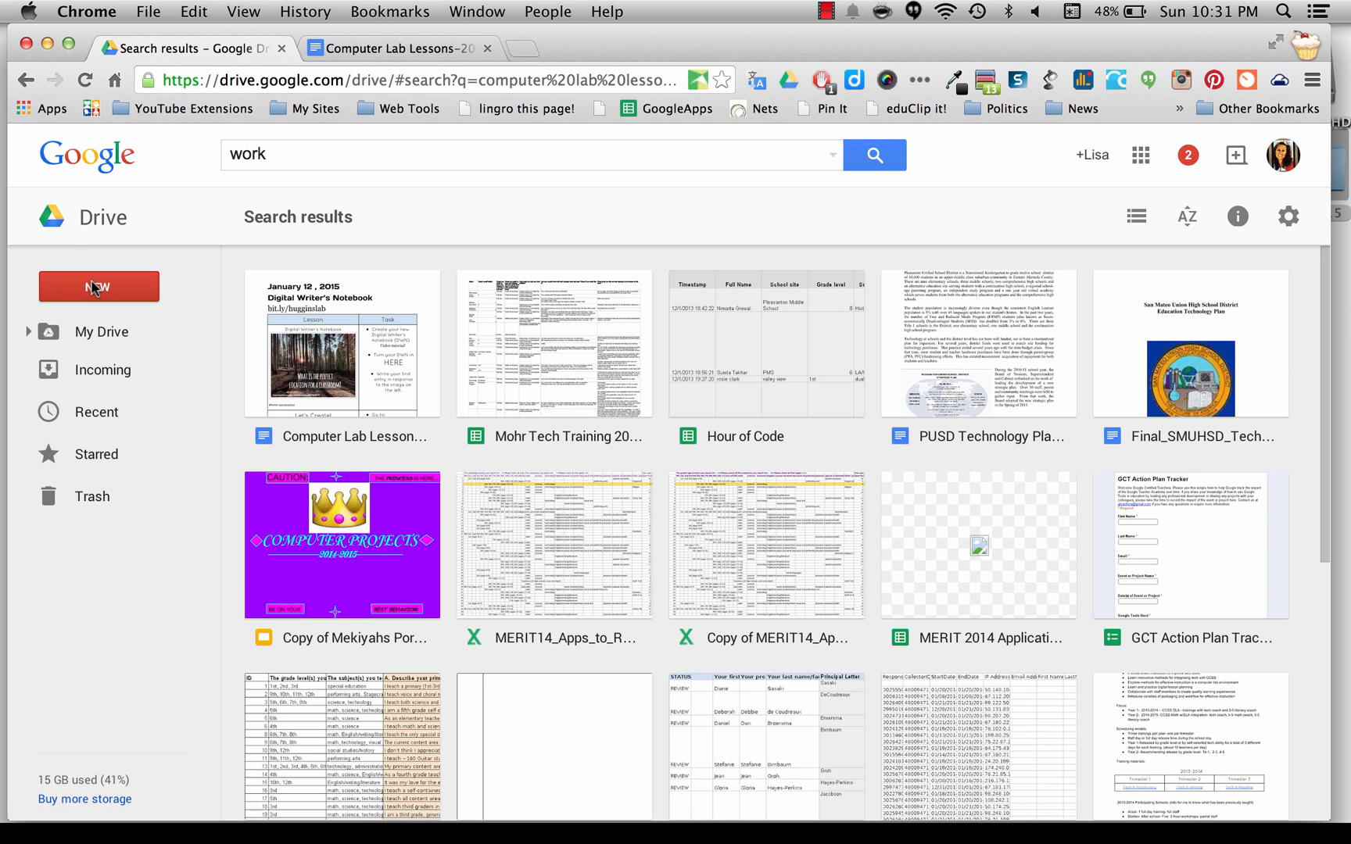
Create a new blank Google Docs document from the Drive New menu.
left_click(98, 286)
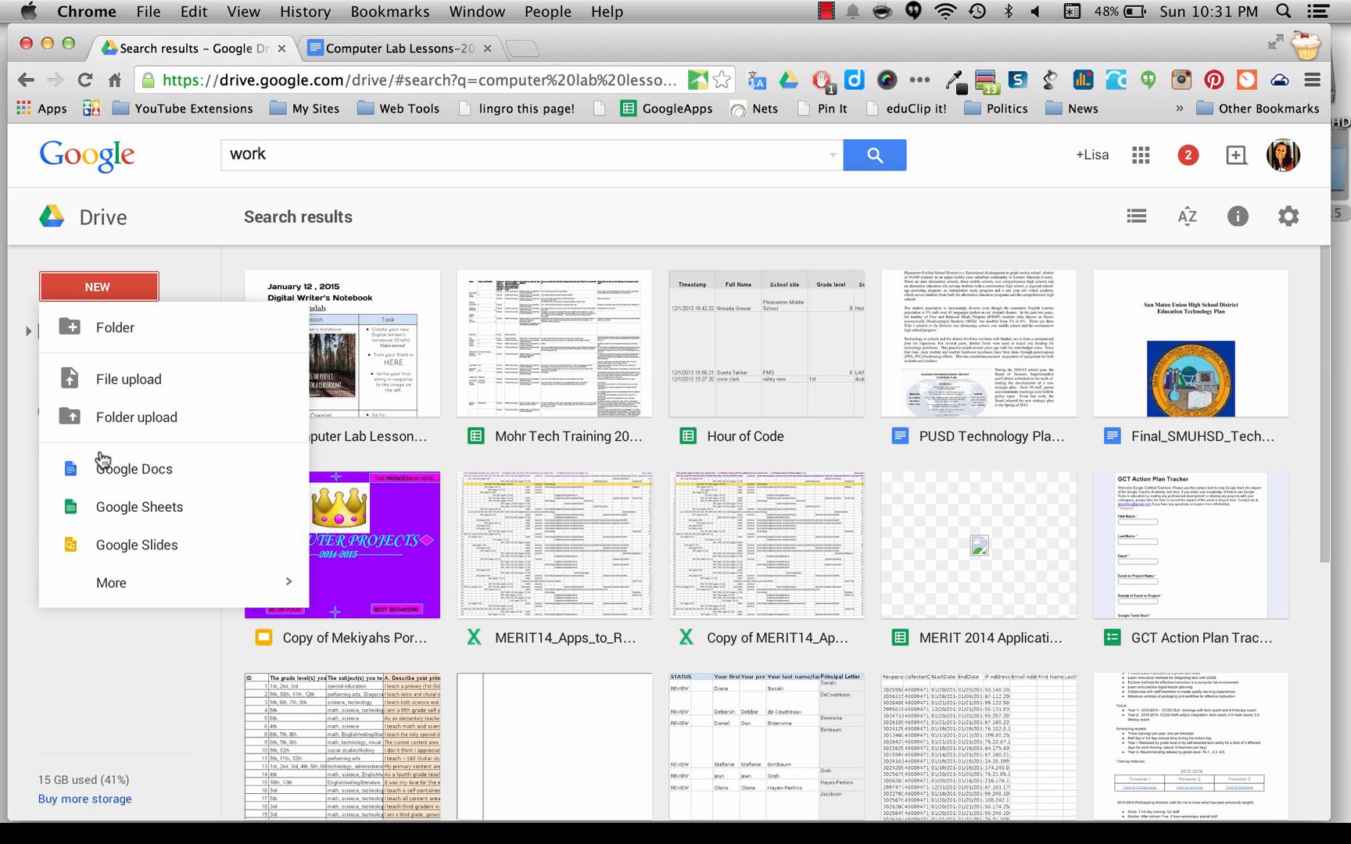
left_click(134, 469)
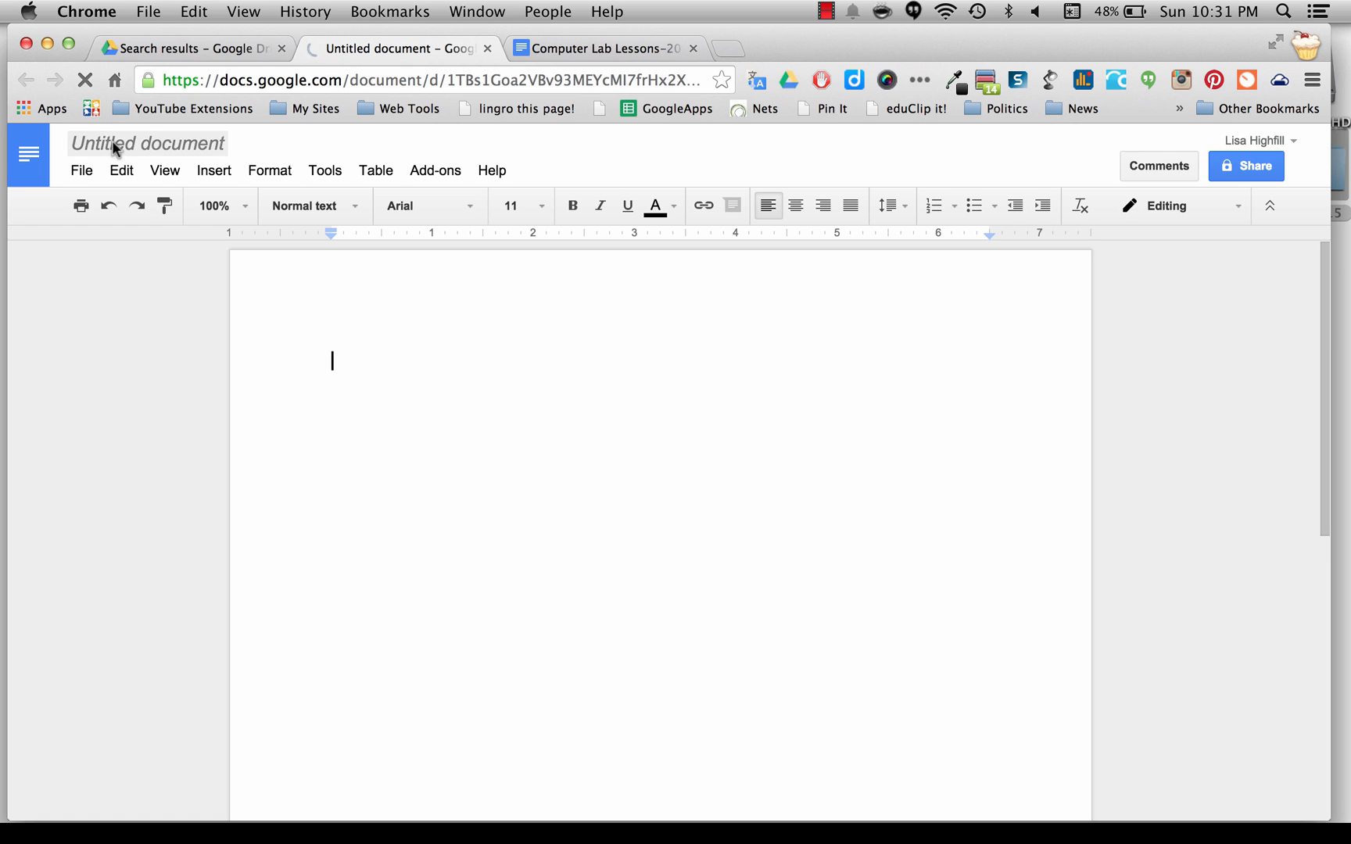
Rename the untitled document to 'Lisa Digital Writer's Notebook'.
left_click(146, 143)
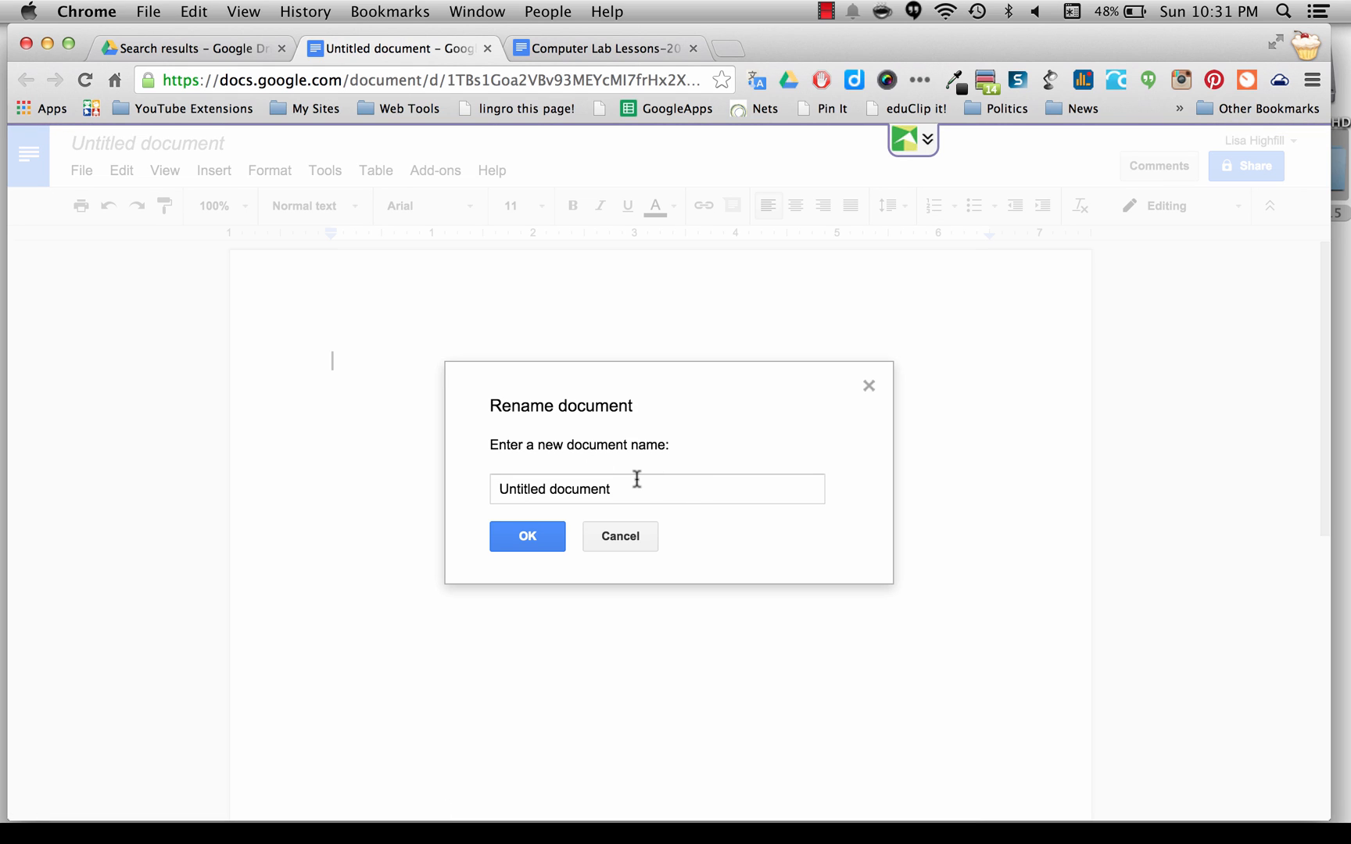
left_click(625, 489)
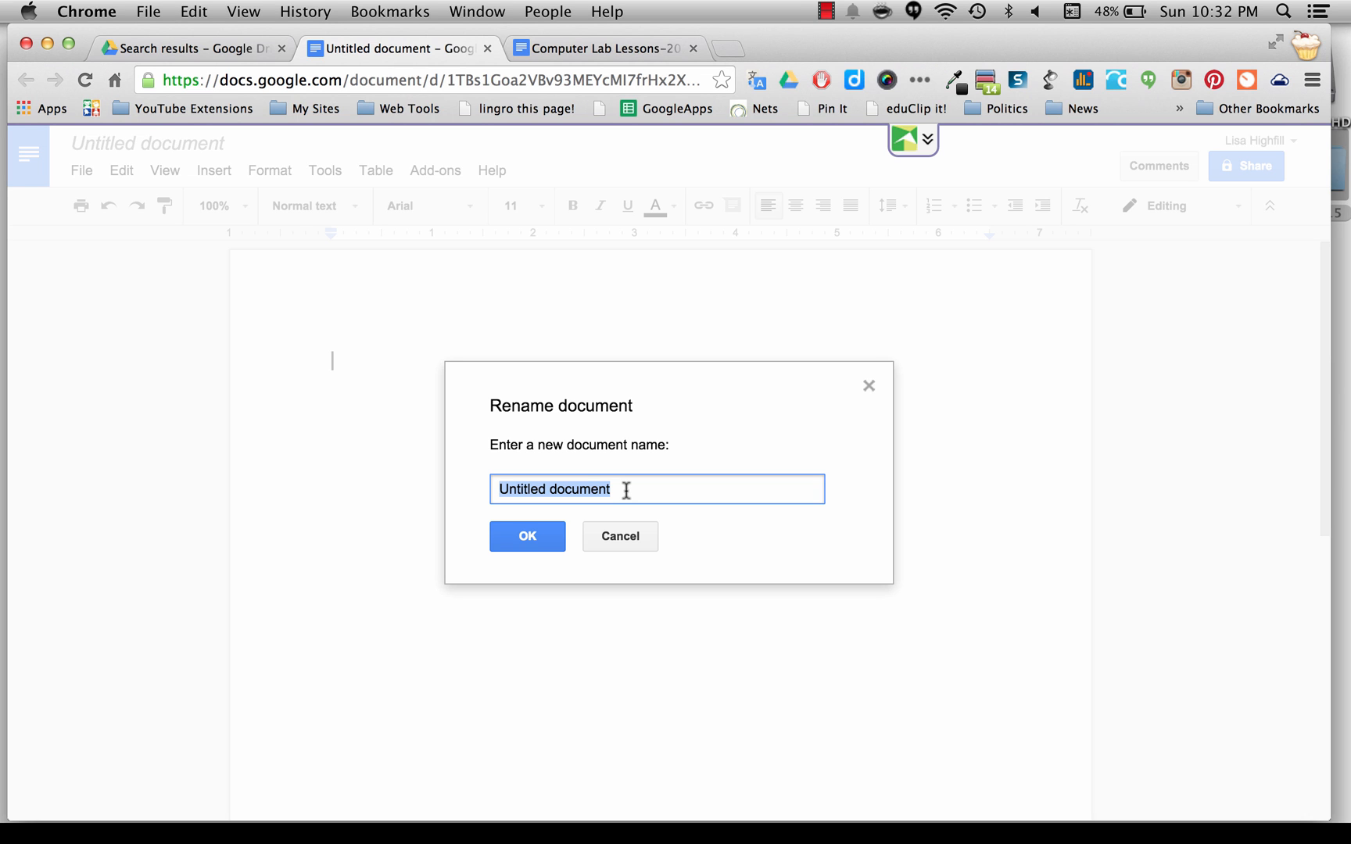
type("Li")
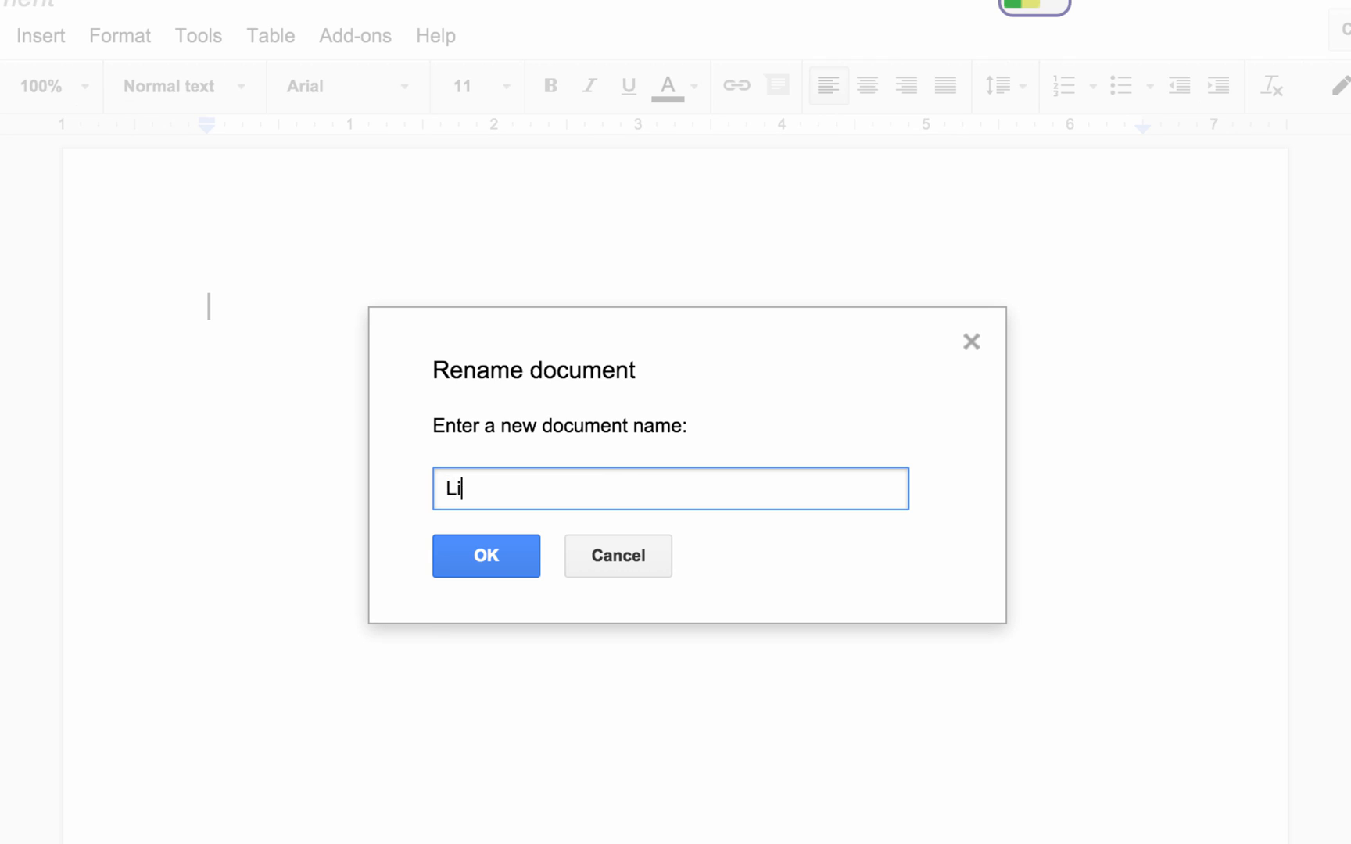
type("sa")
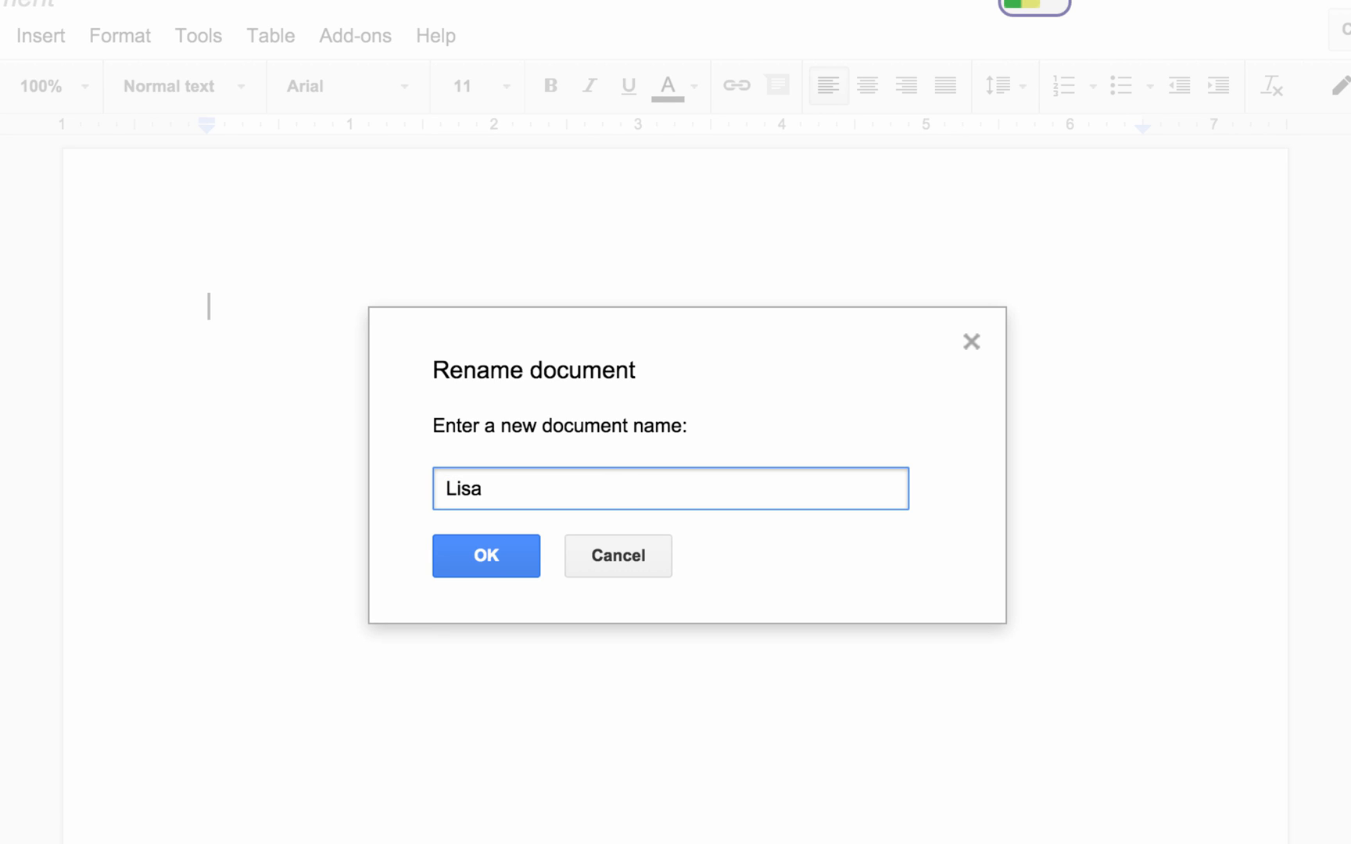
type("Dig")
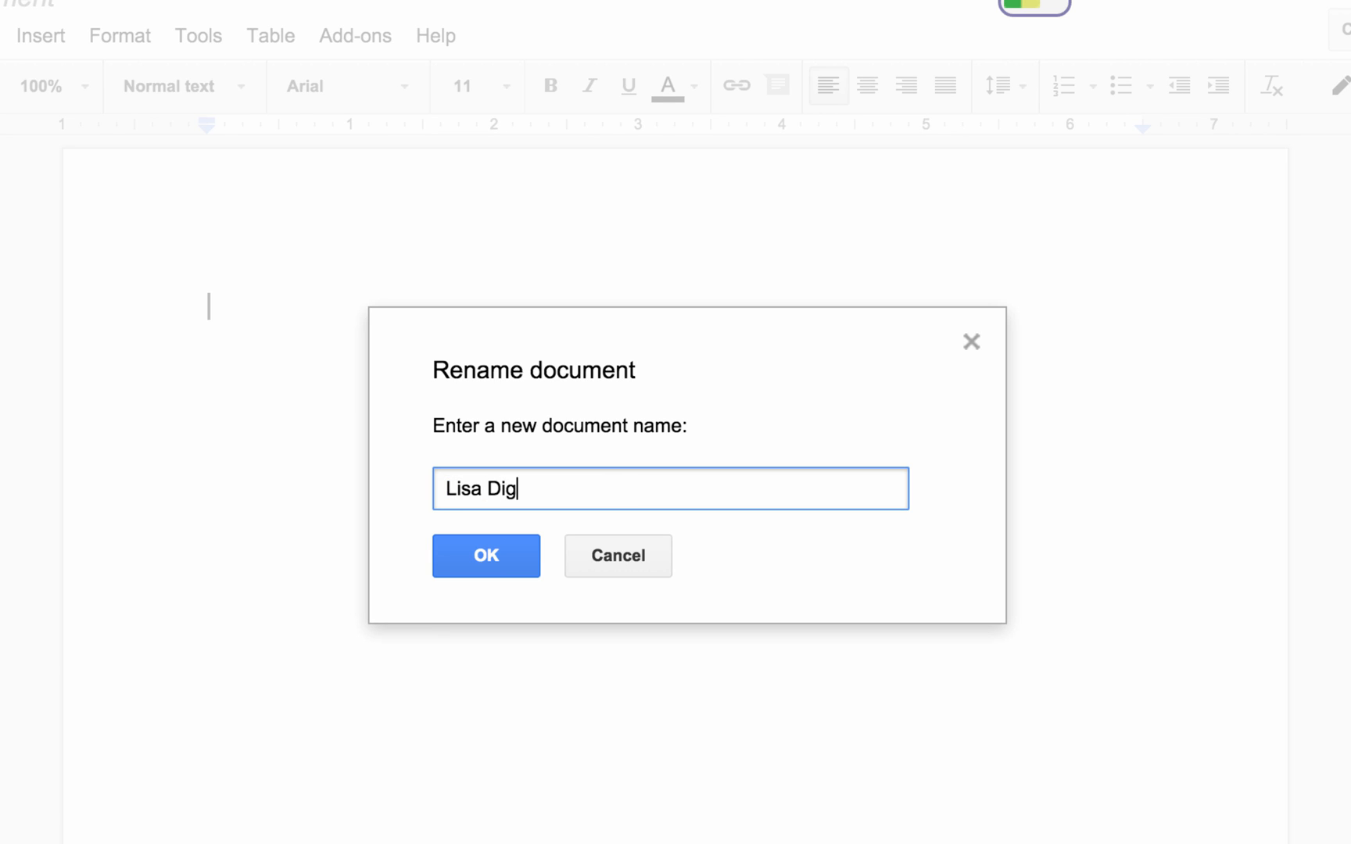
type("ital W")
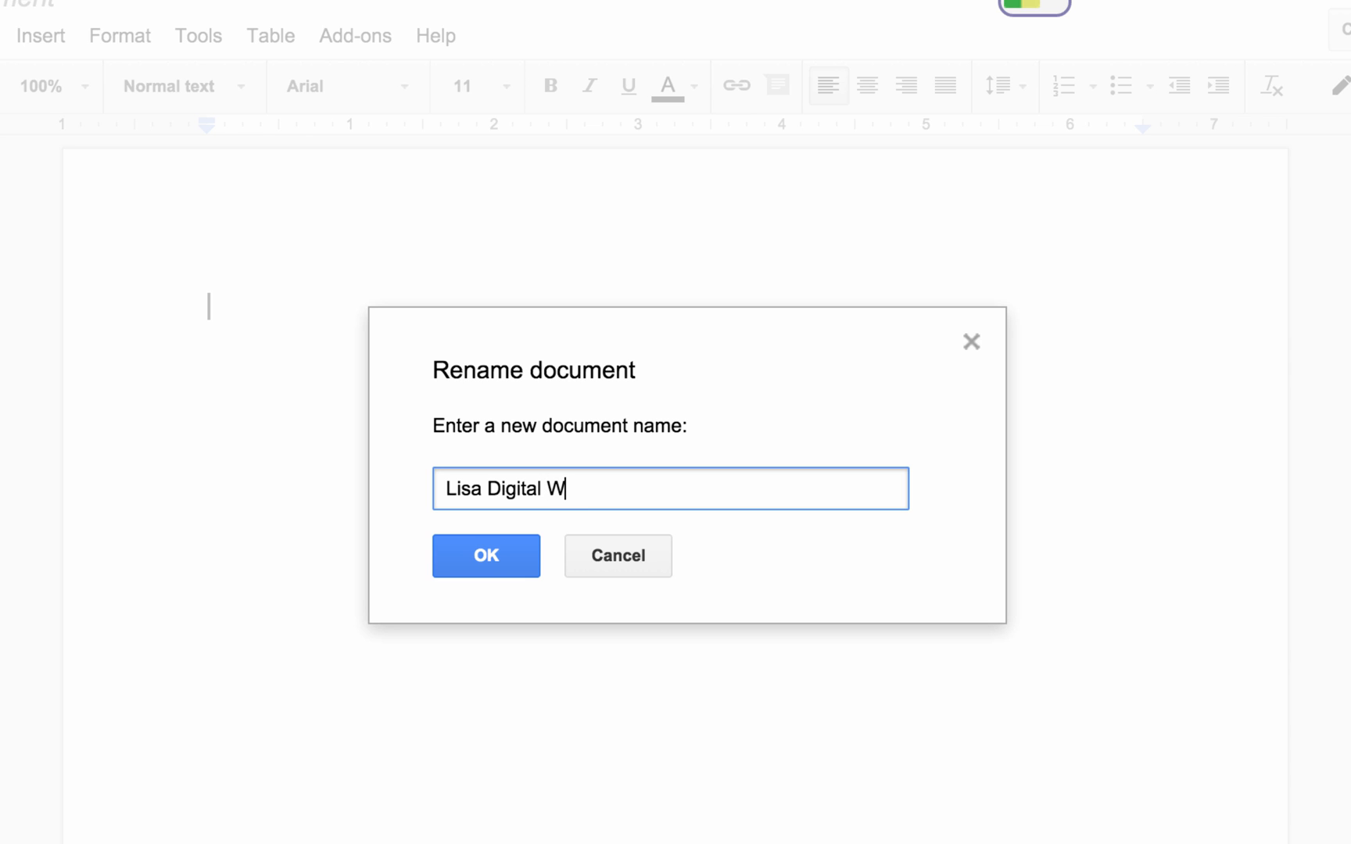
type("riter's")
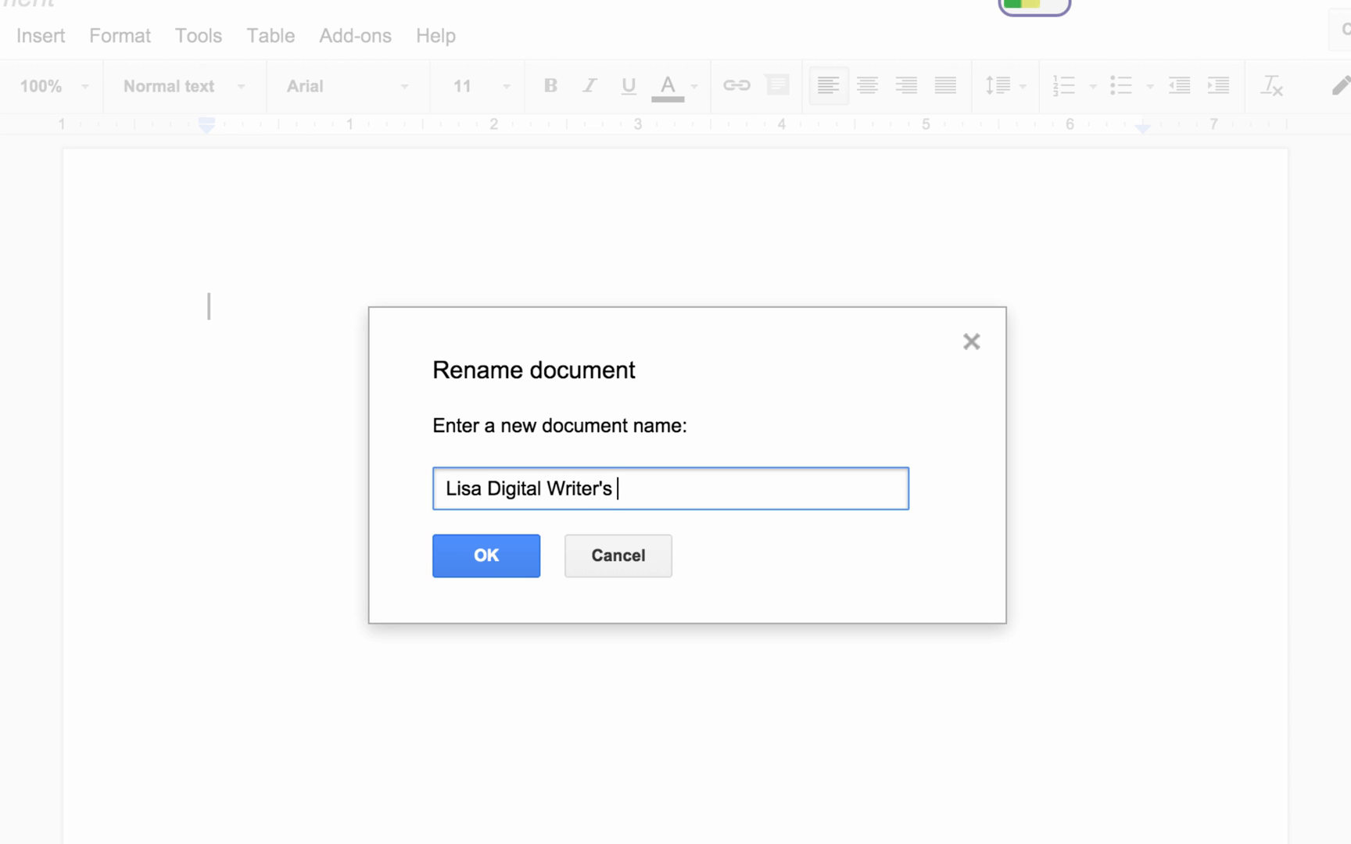
type("Notebook")
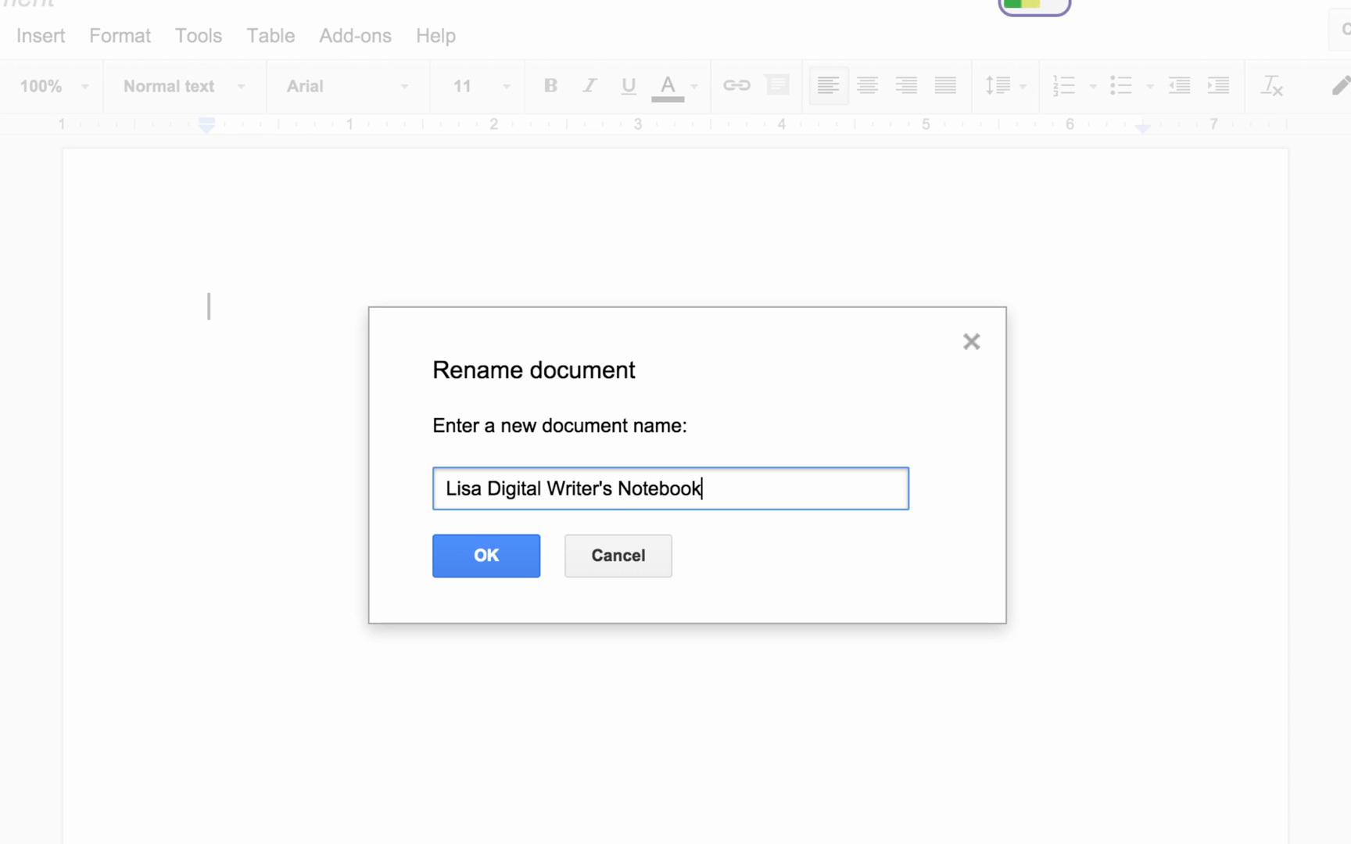
left_click(485, 555)
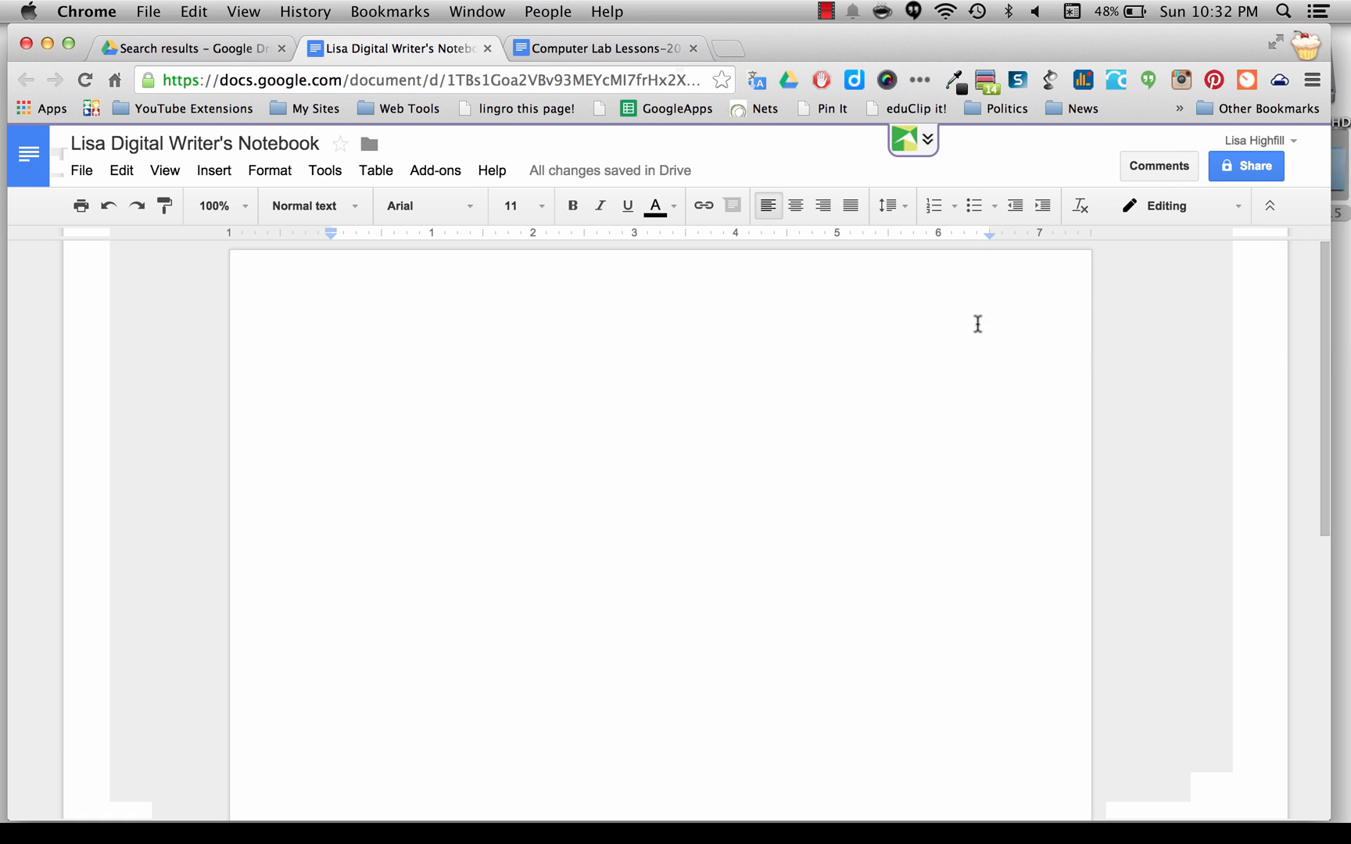
mouse_move(1246, 166)
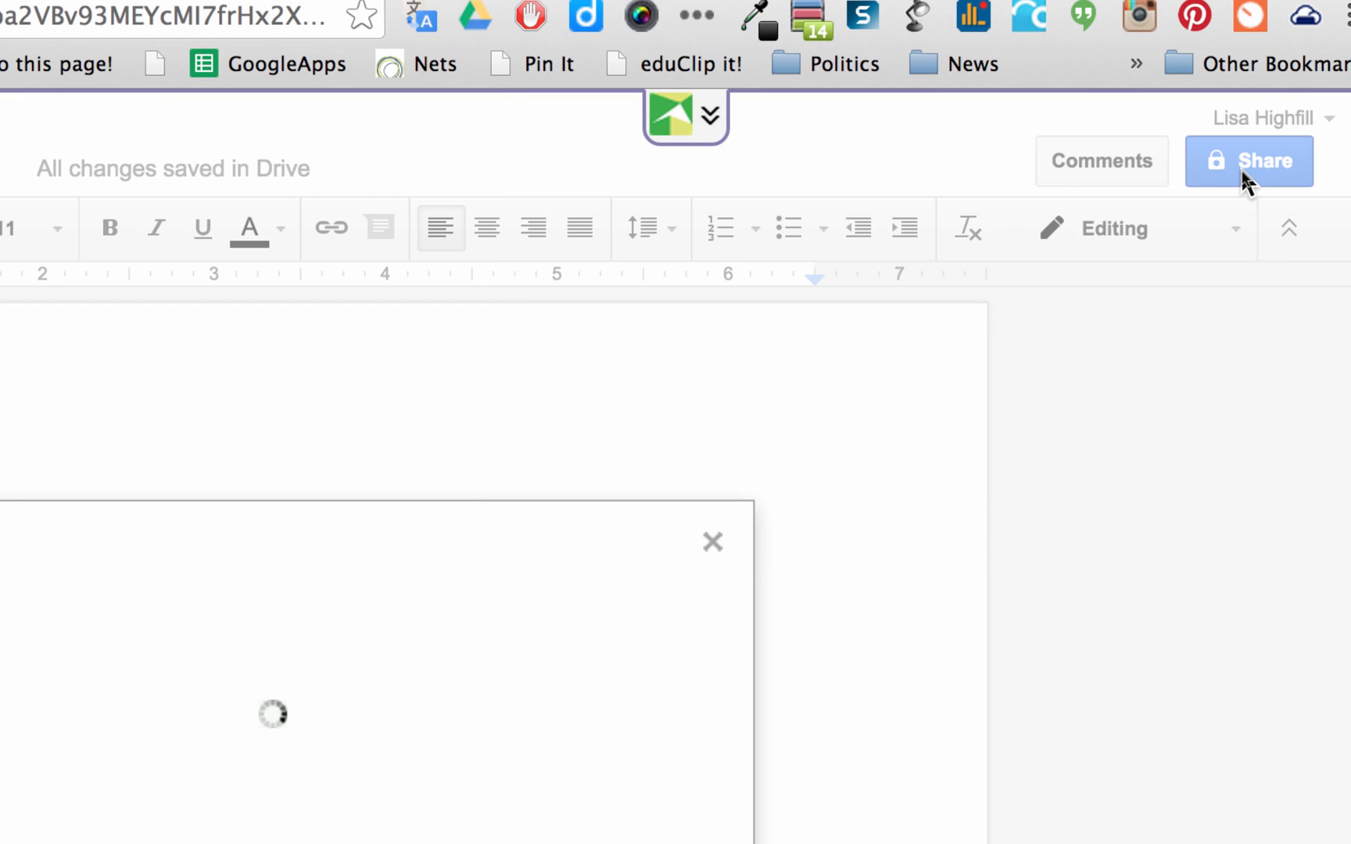
Turn on link sharing and share with the suggested teacher without email invitations.
left_click(1248, 161)
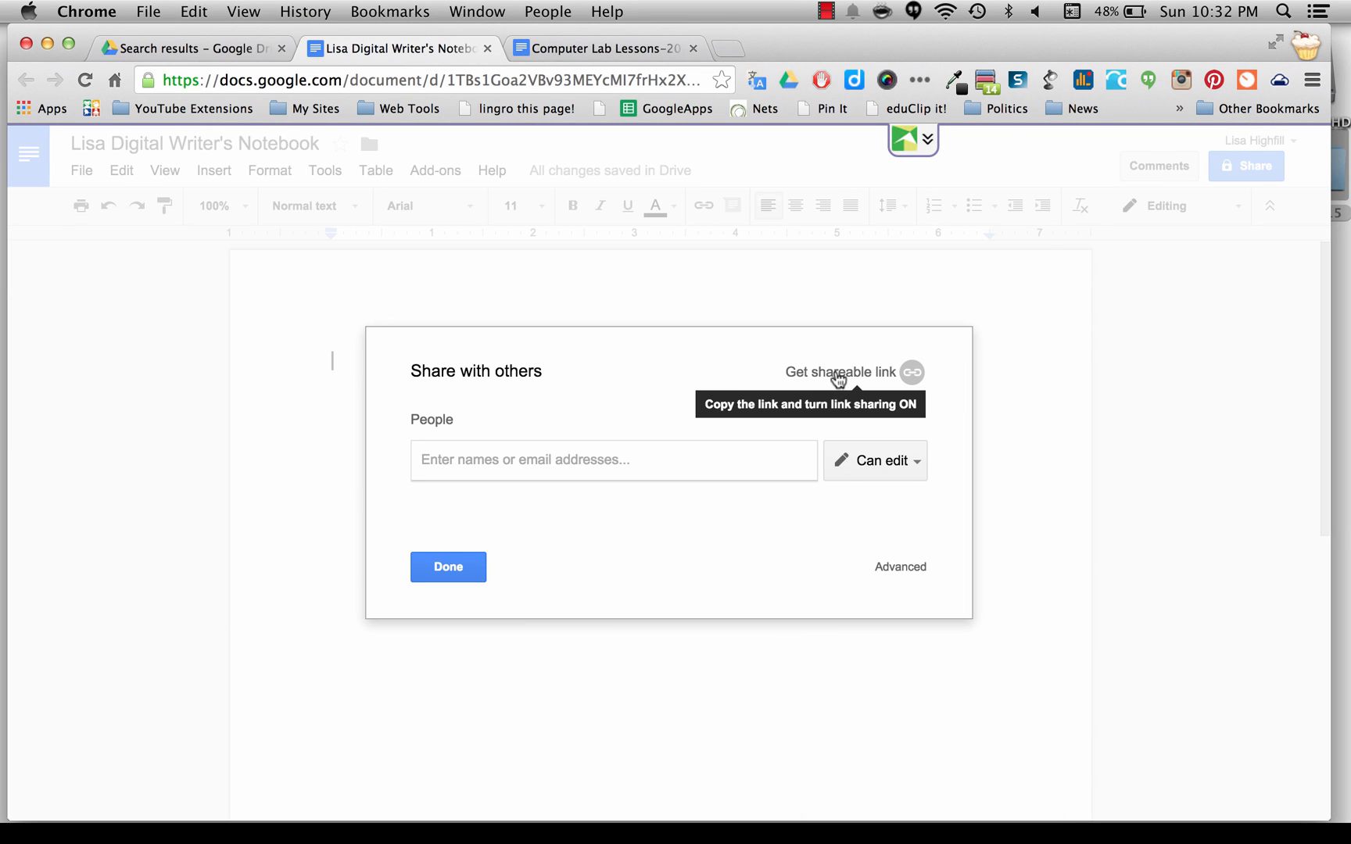
left_click(911, 371)
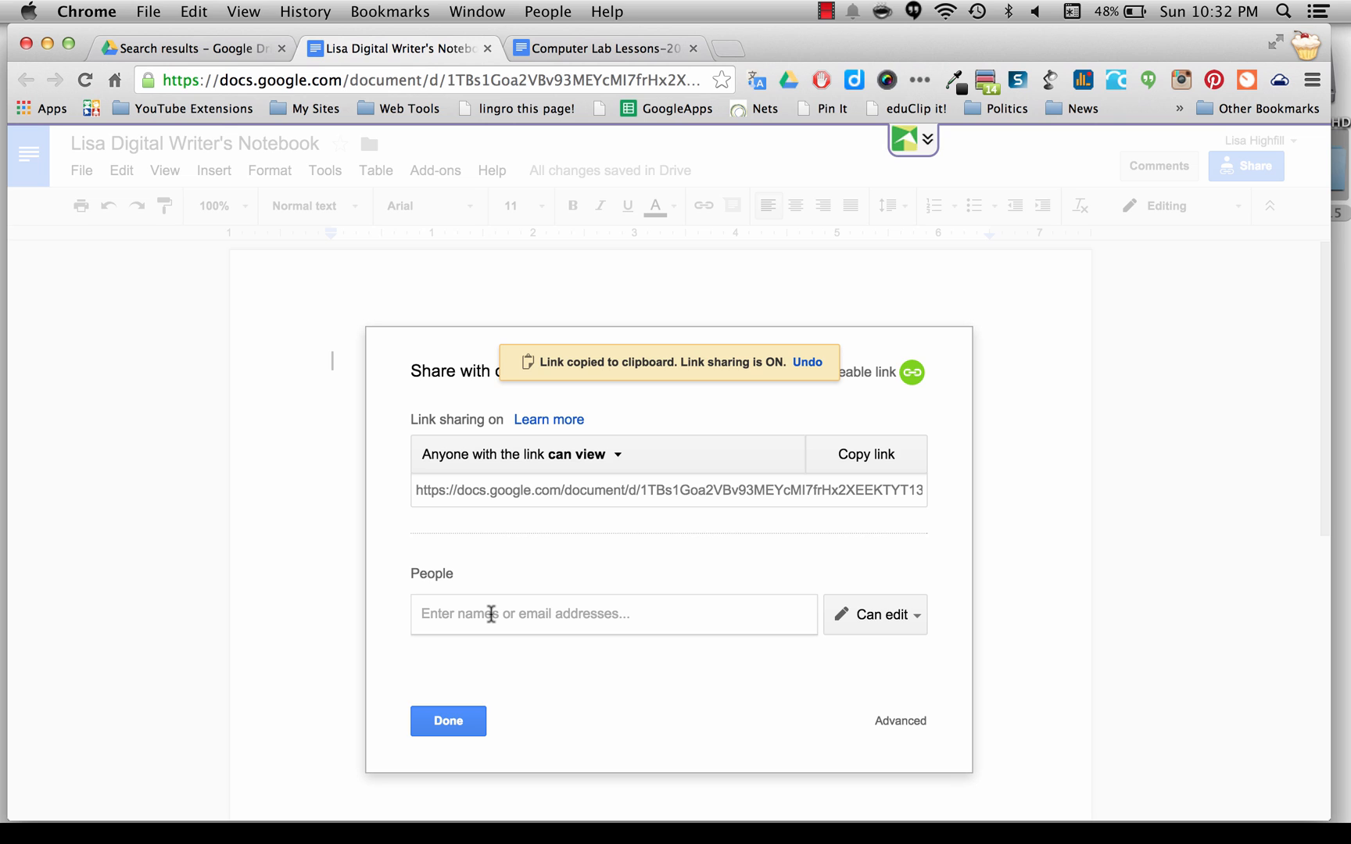
type("Susan")
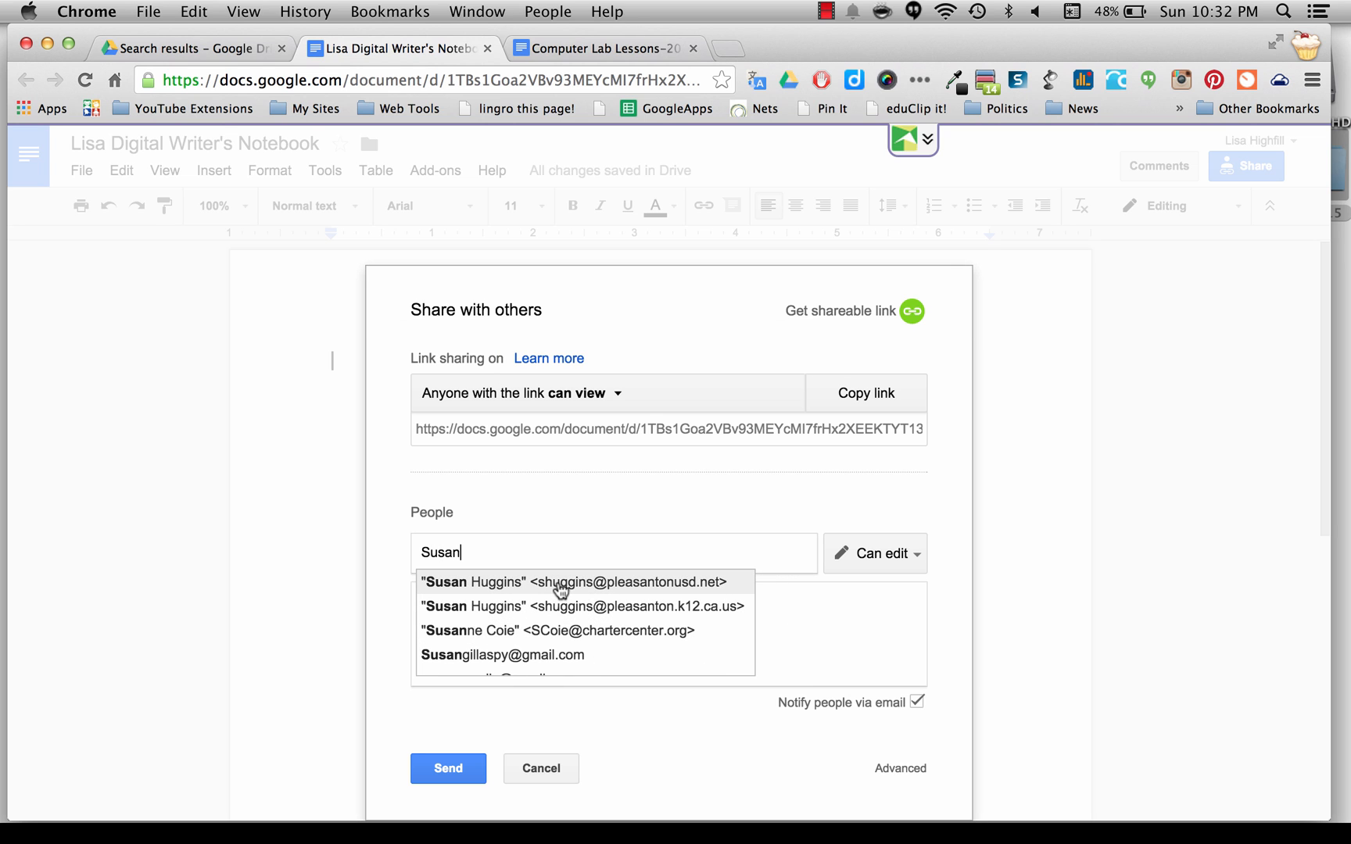
left_click(573, 581)
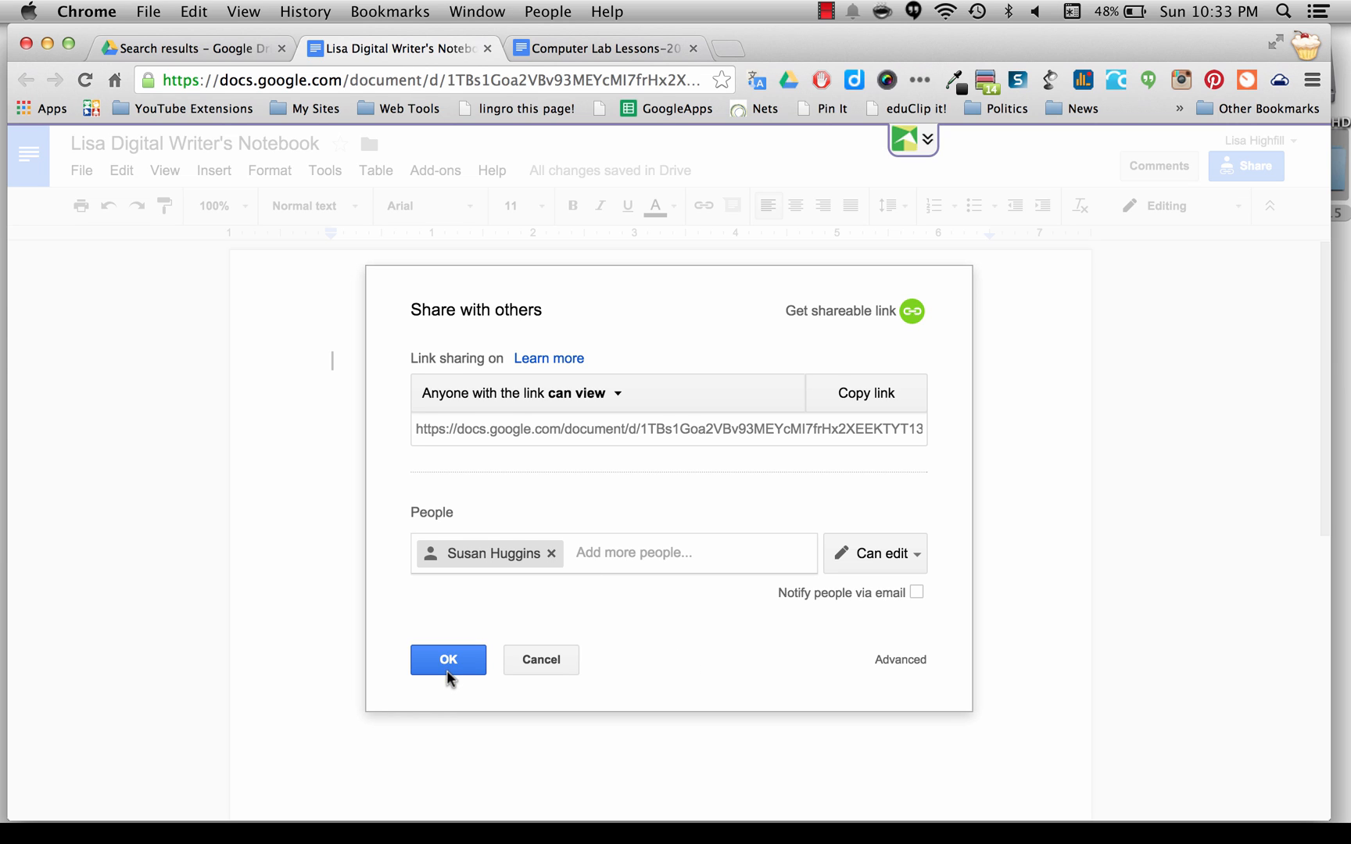
left_click(447, 659)
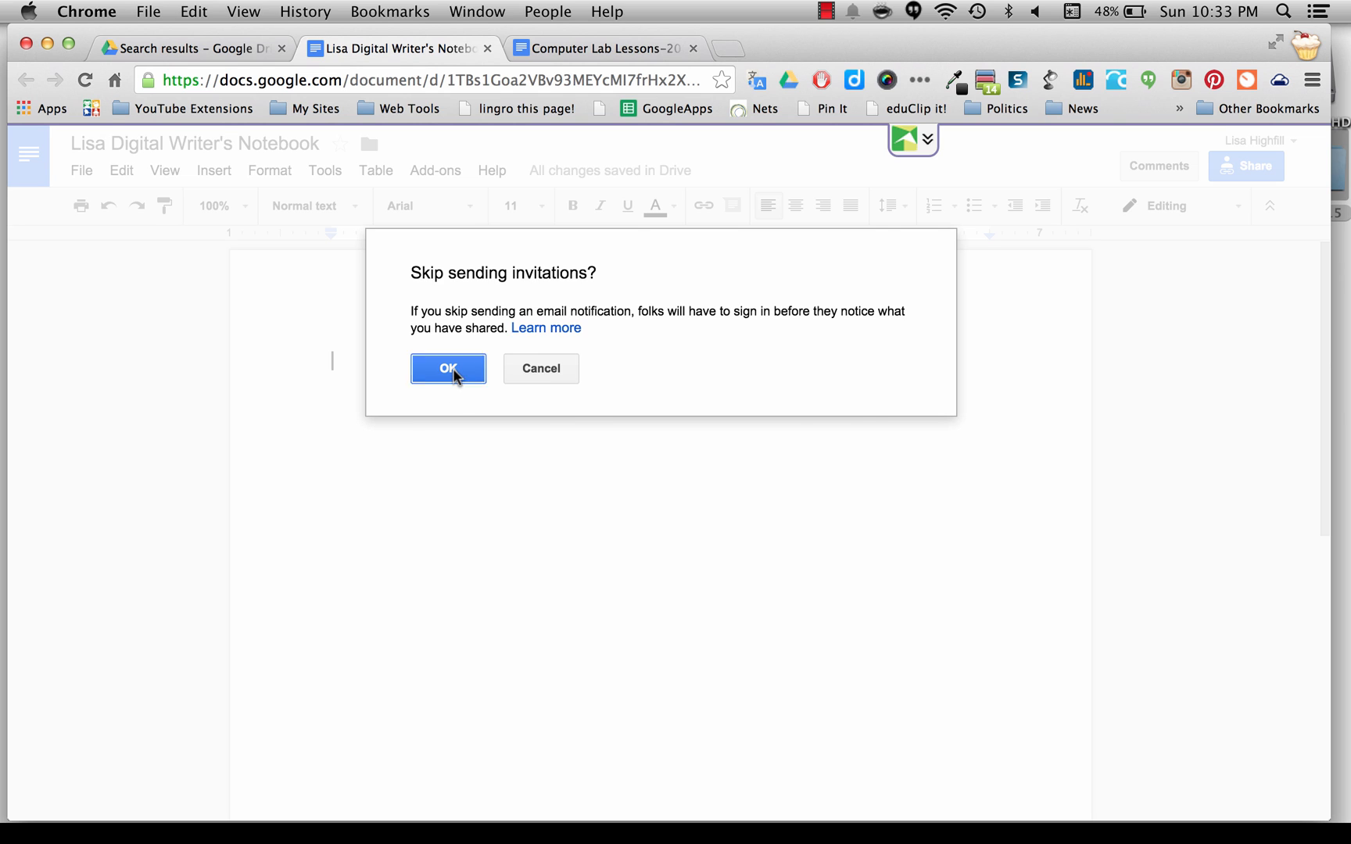
left_click(447, 369)
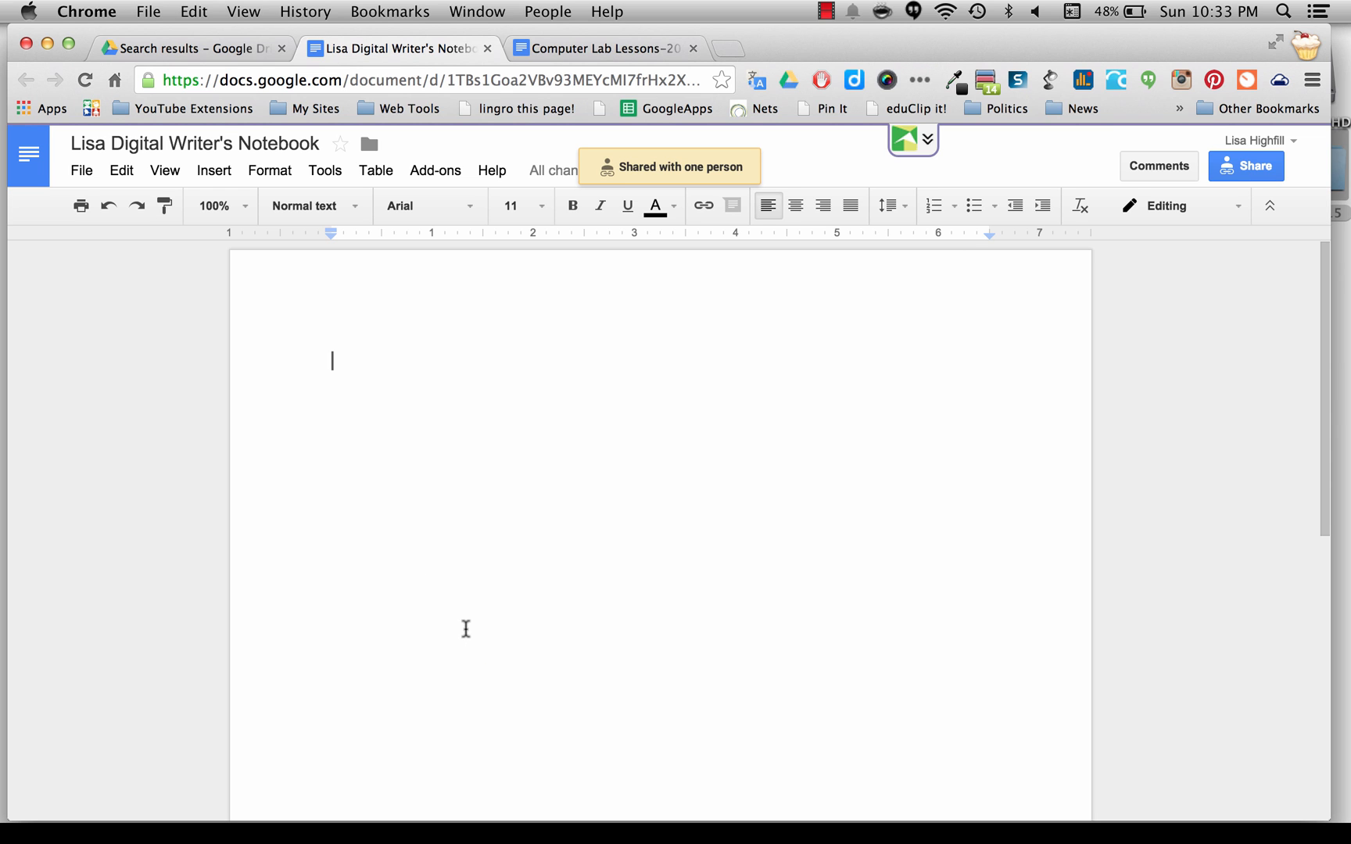
mouse_move(677, 500)
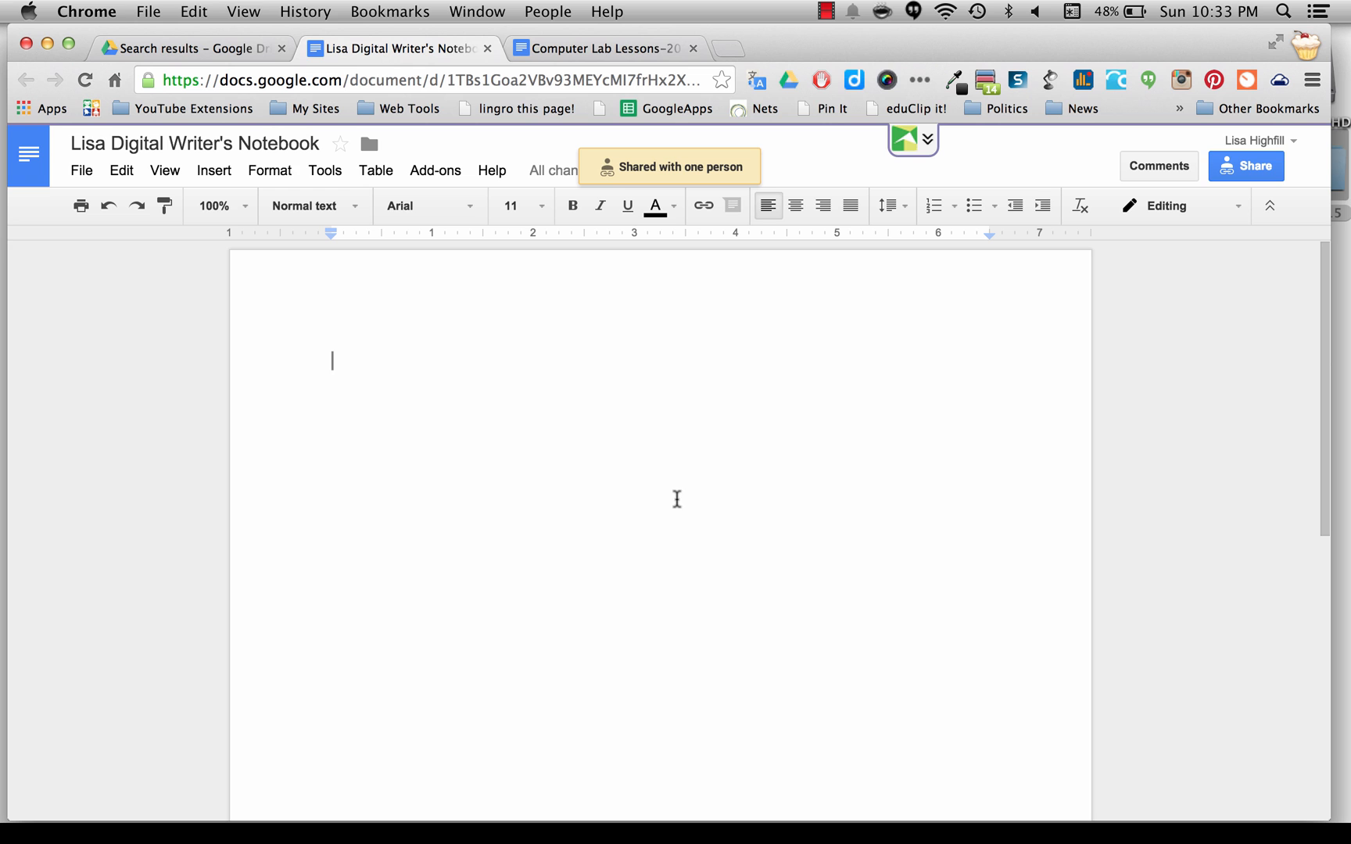
left_click(597, 49)
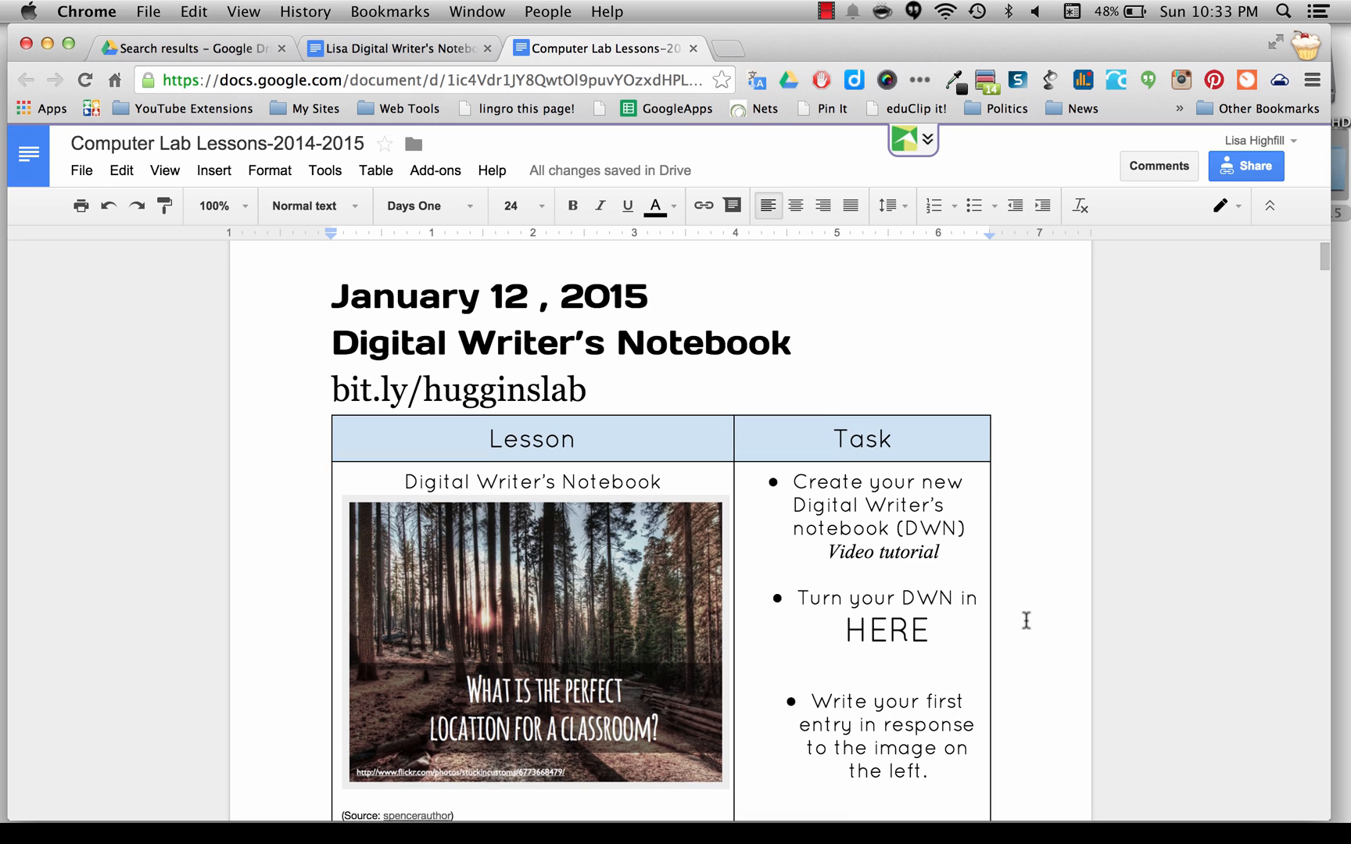
scroll("down", 3)
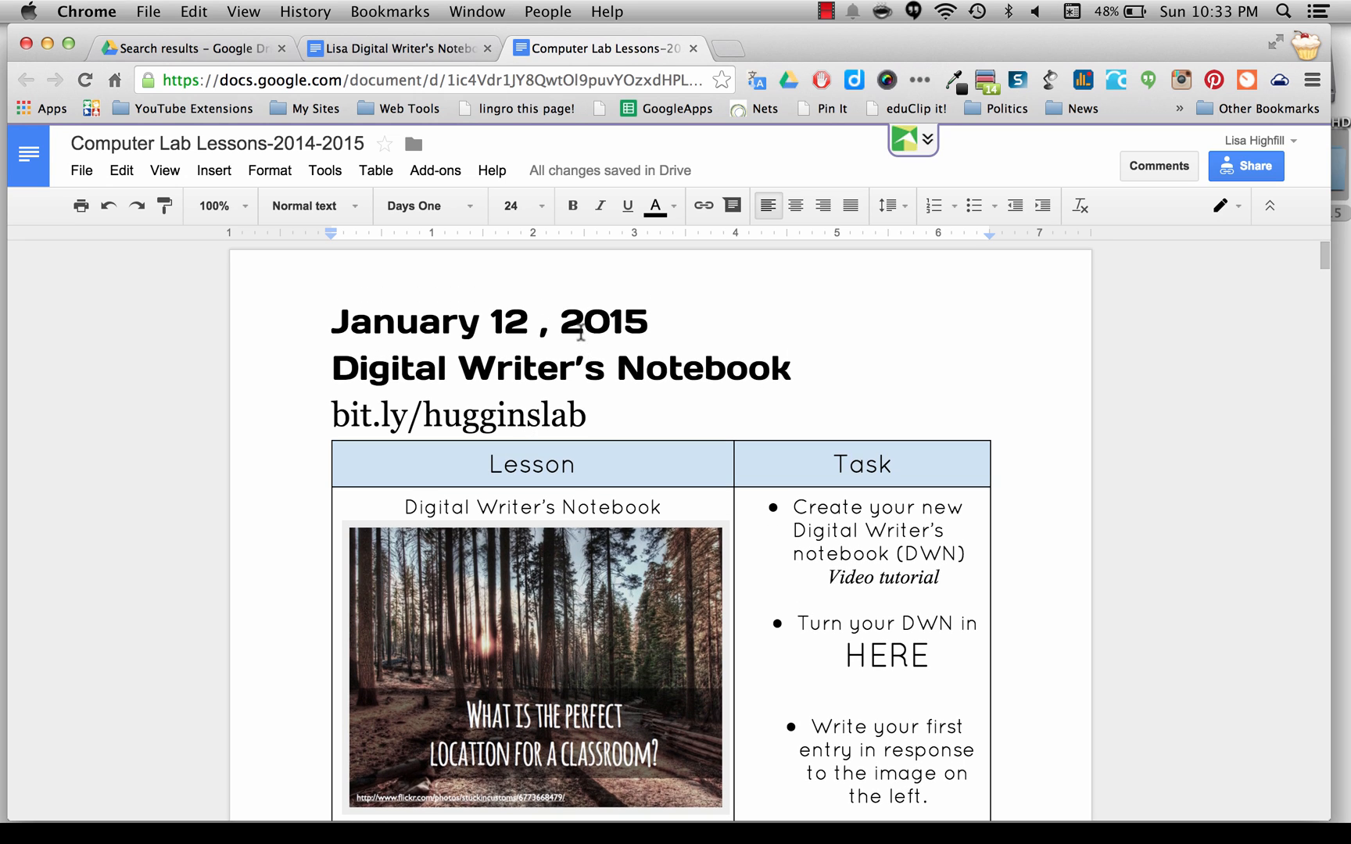
left_click(399, 48)
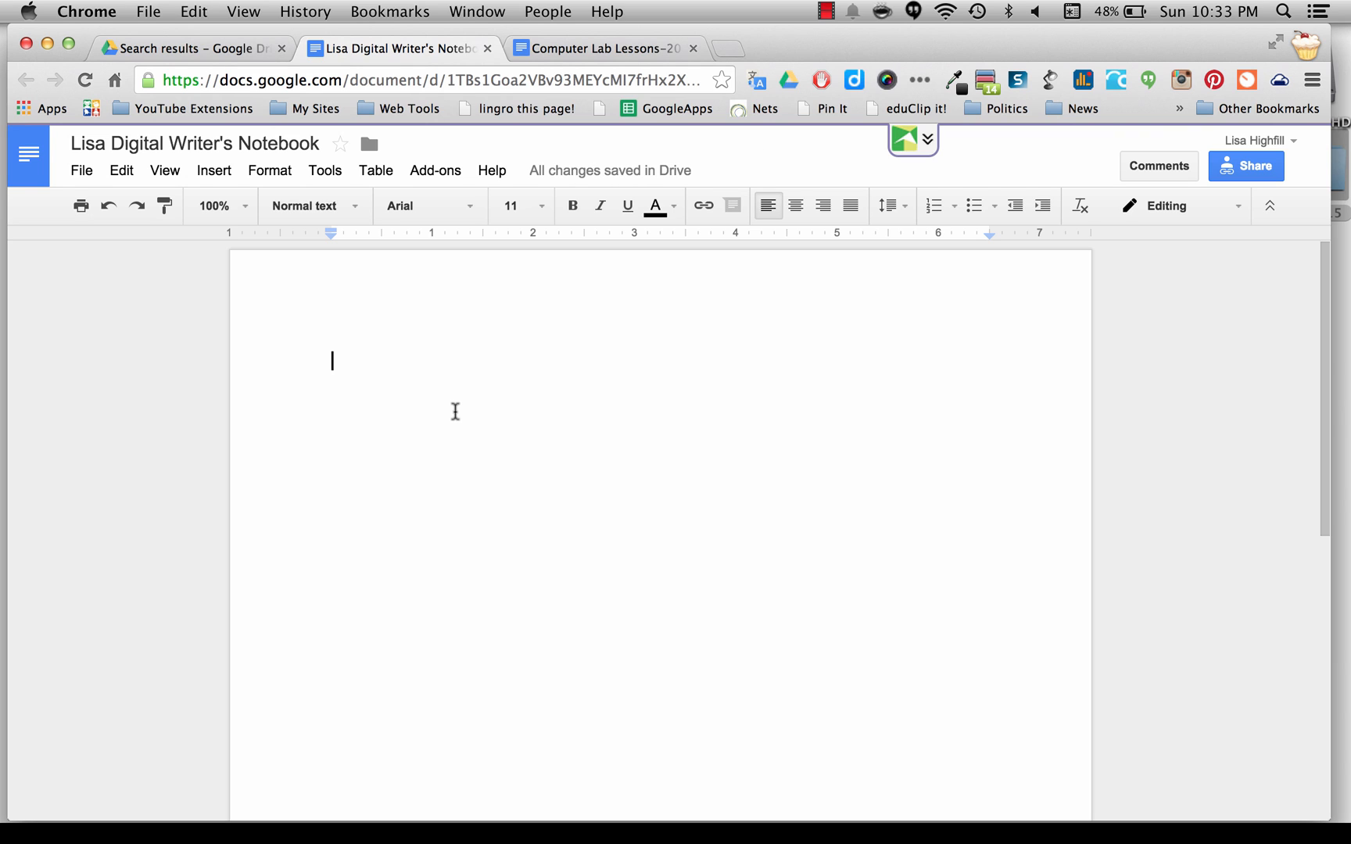
Type the date 'January 12, 2015' at the top of the notebook.
type("January")
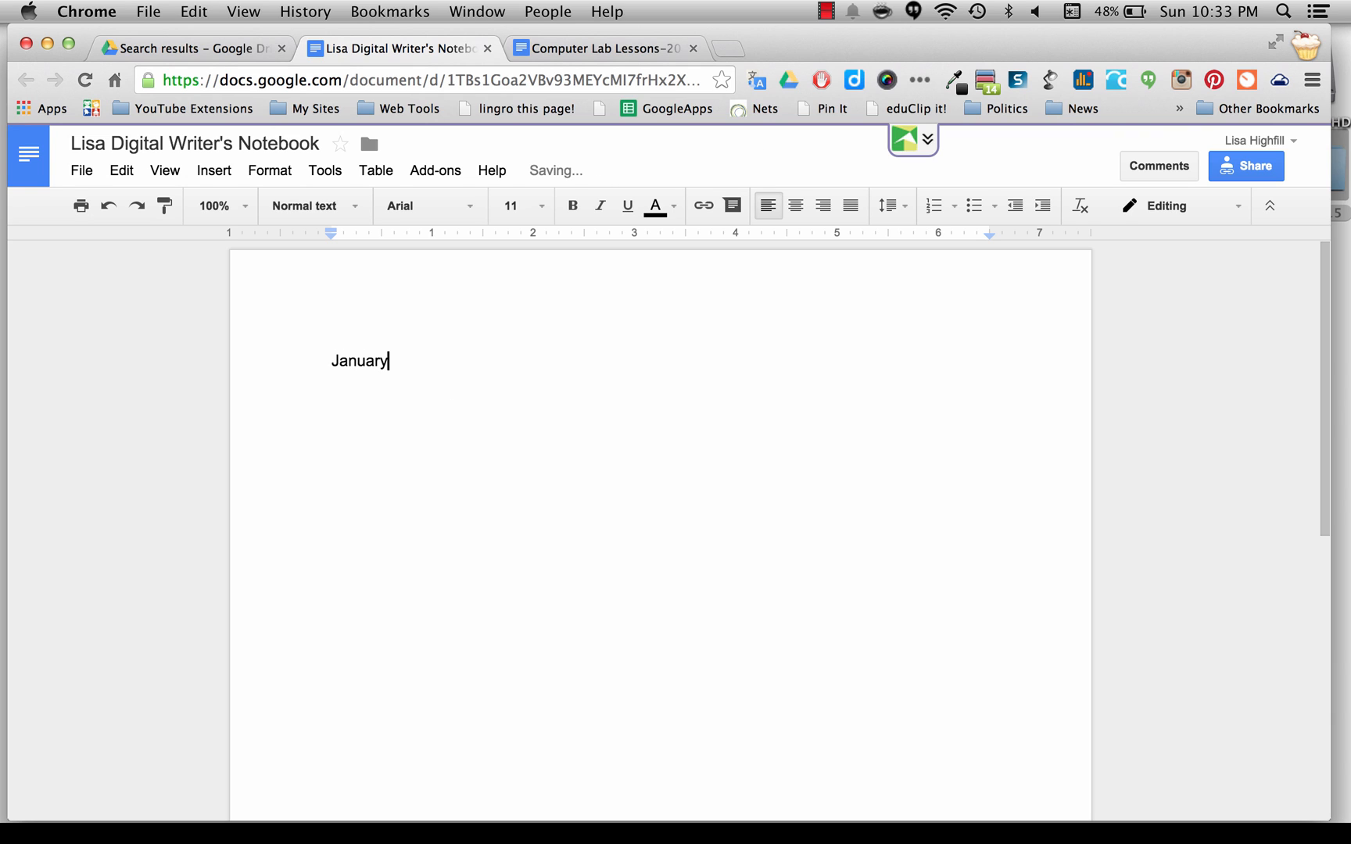
type("1")
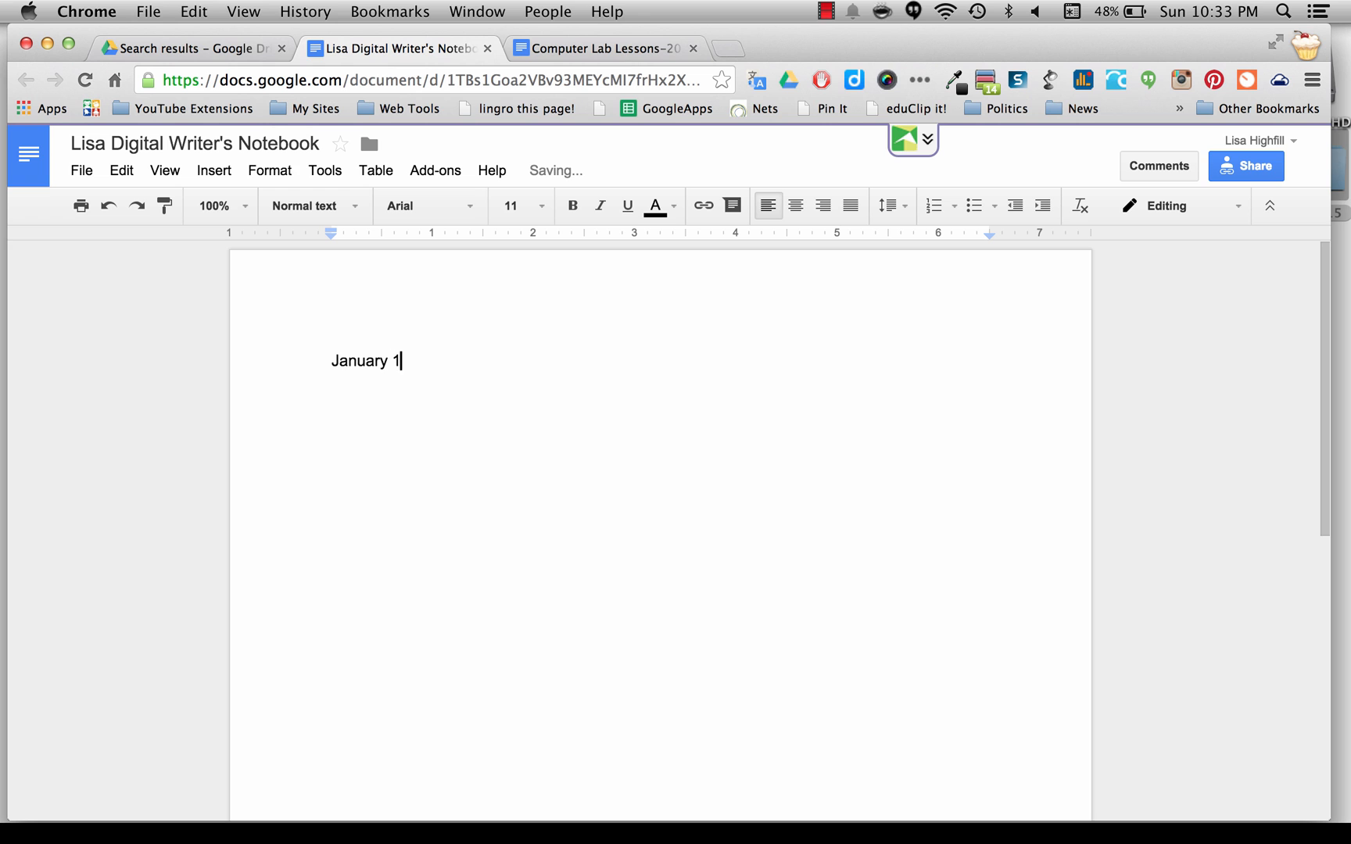
type("2")
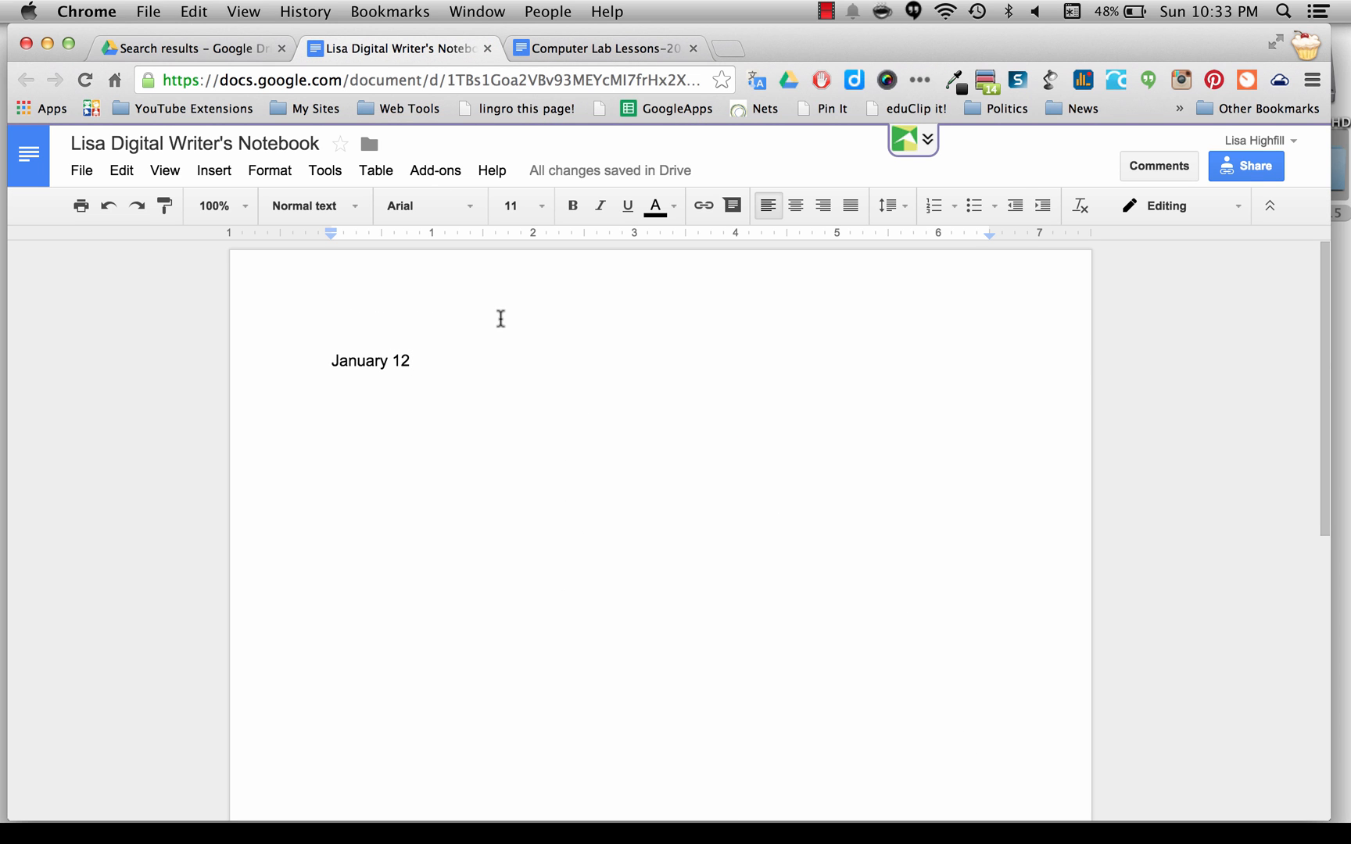
type(", 2015")
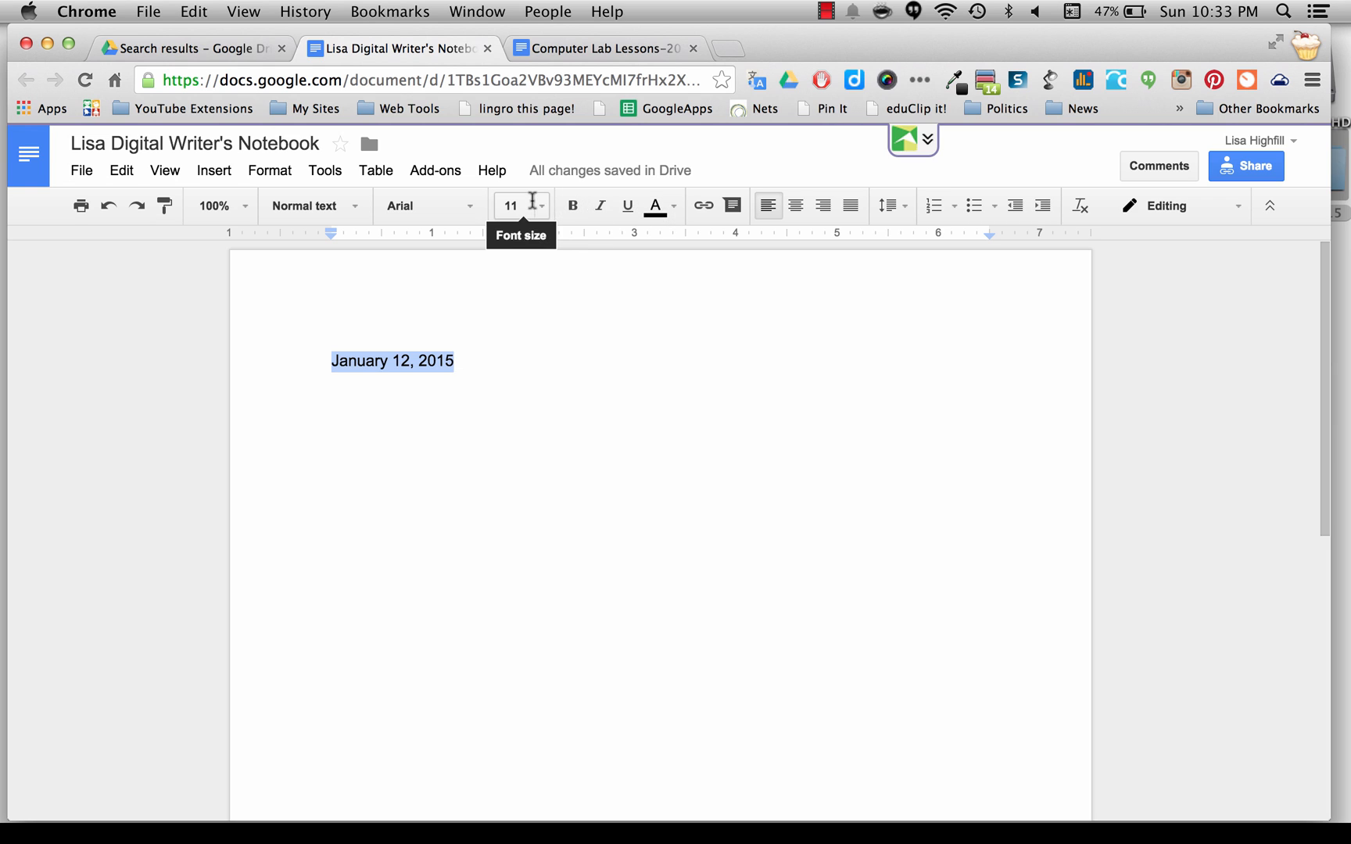
Enlarge the date, set it in Antic Didone, and add an empty line below.
left_click(541, 206)
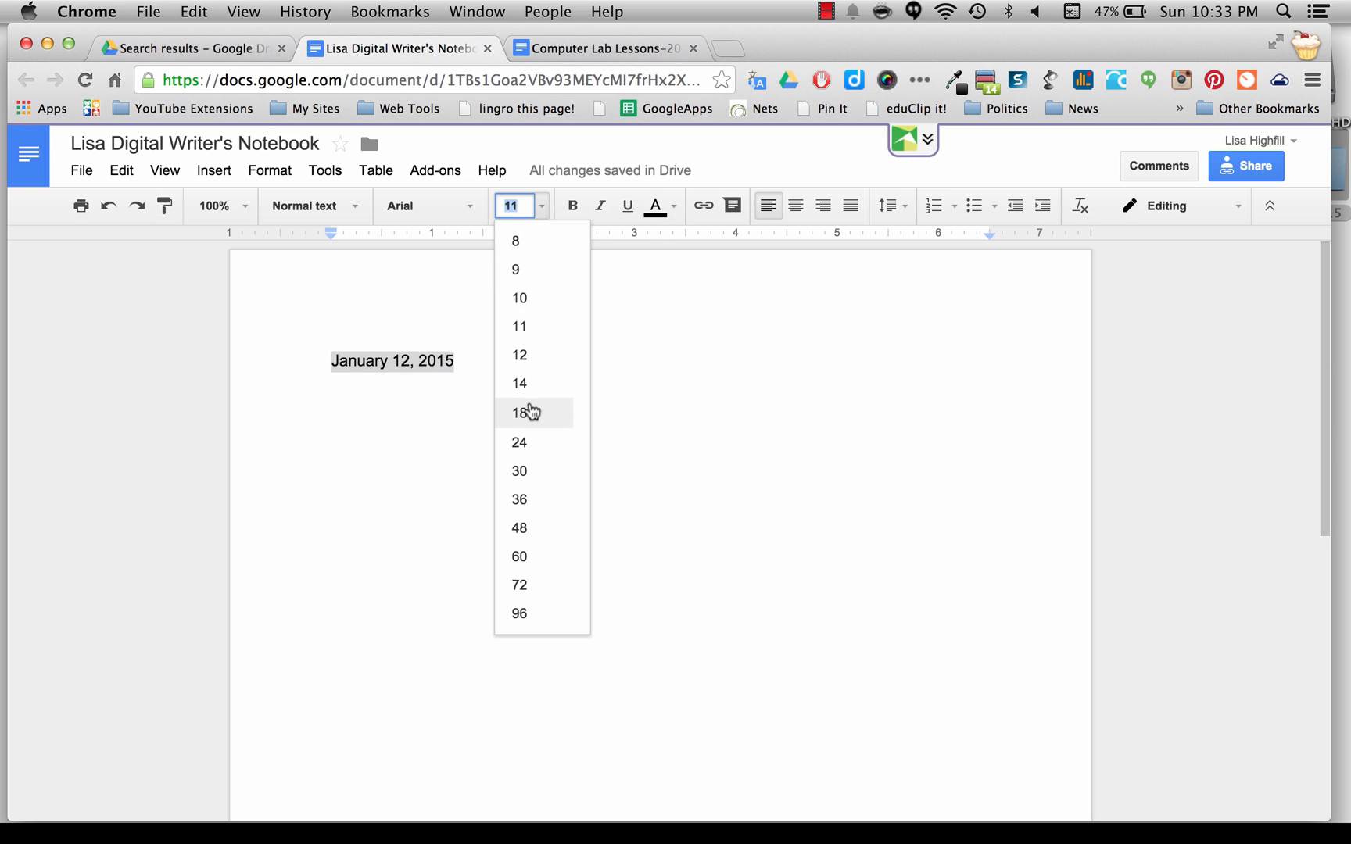
left_click(518, 413)
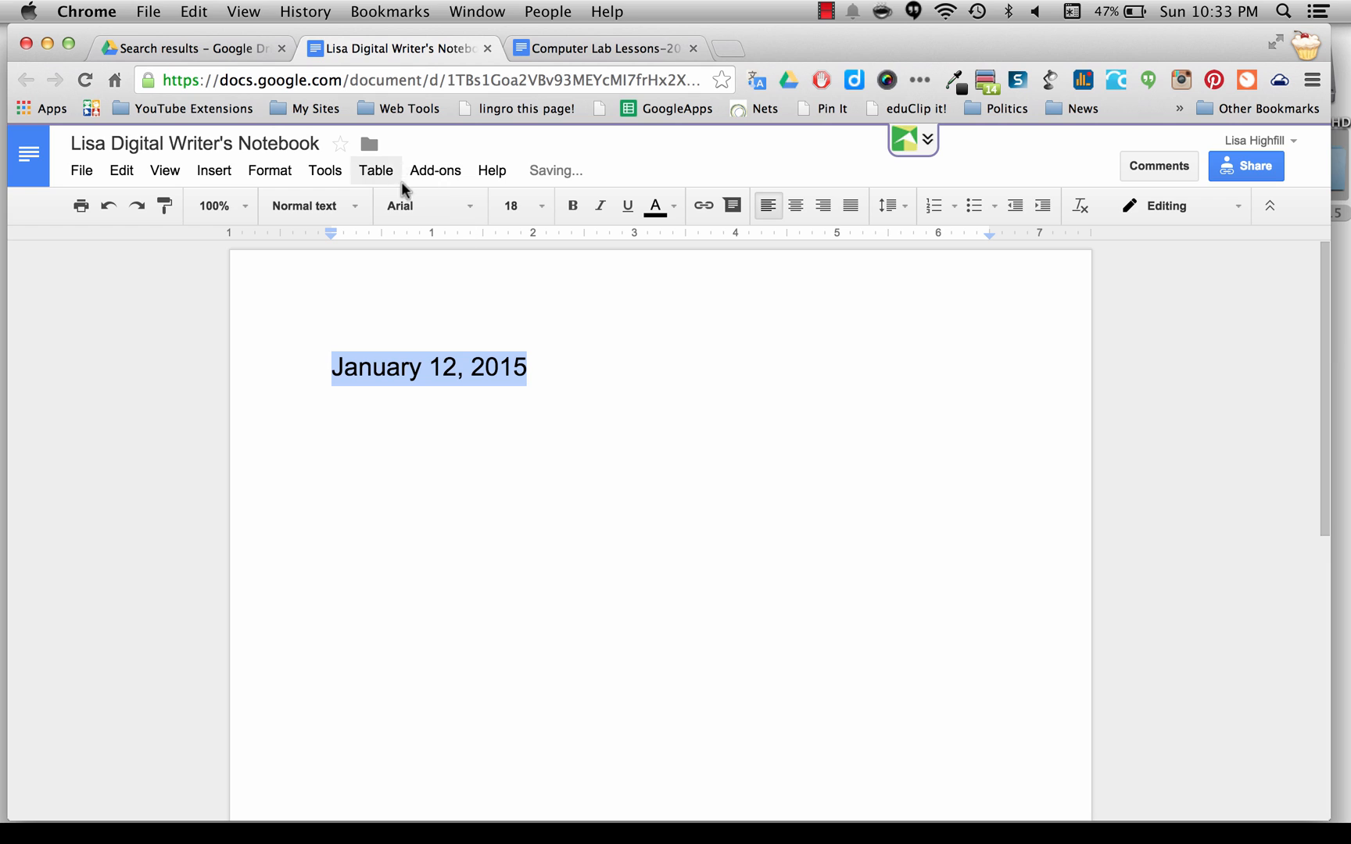
left_click(422, 206)
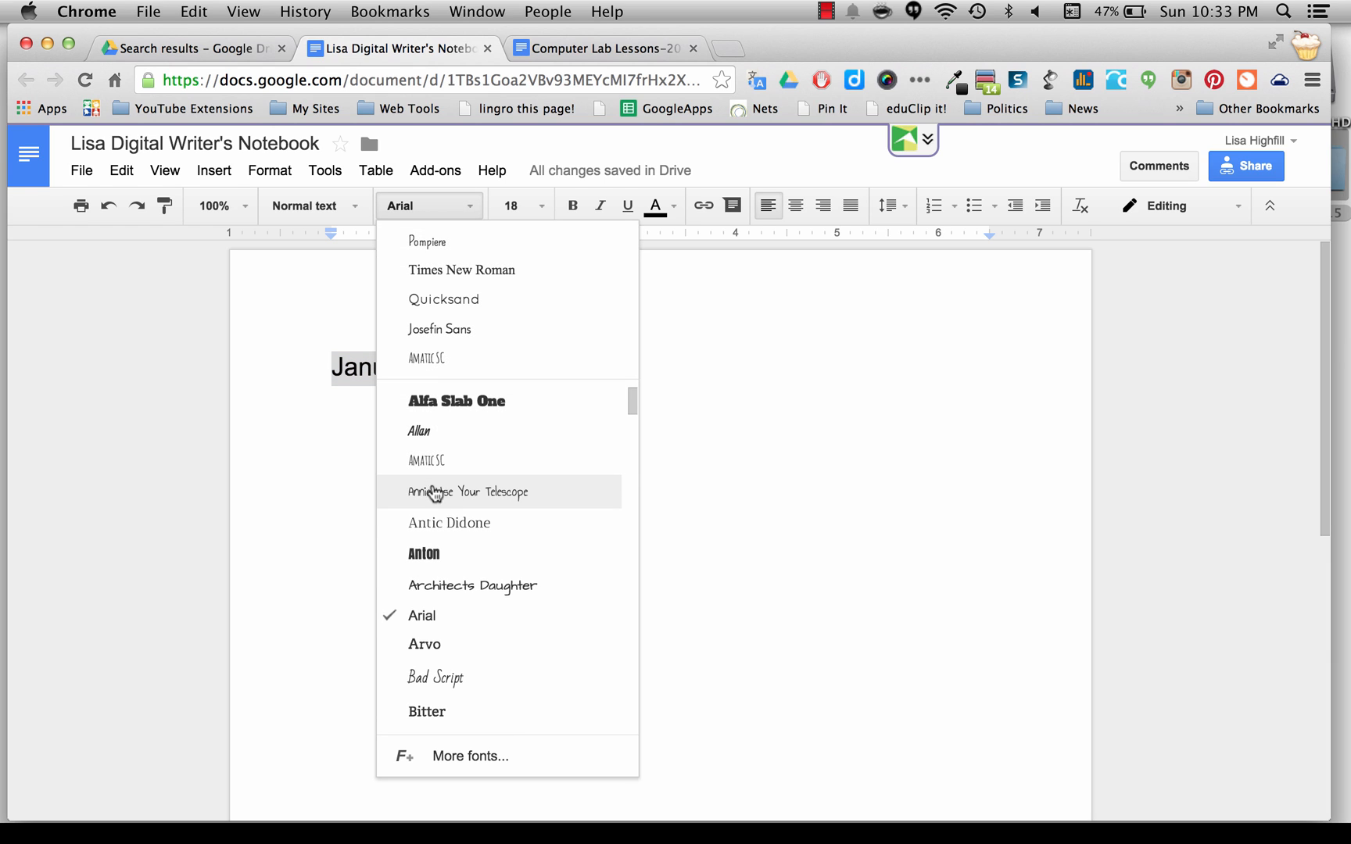
left_click(449, 523)
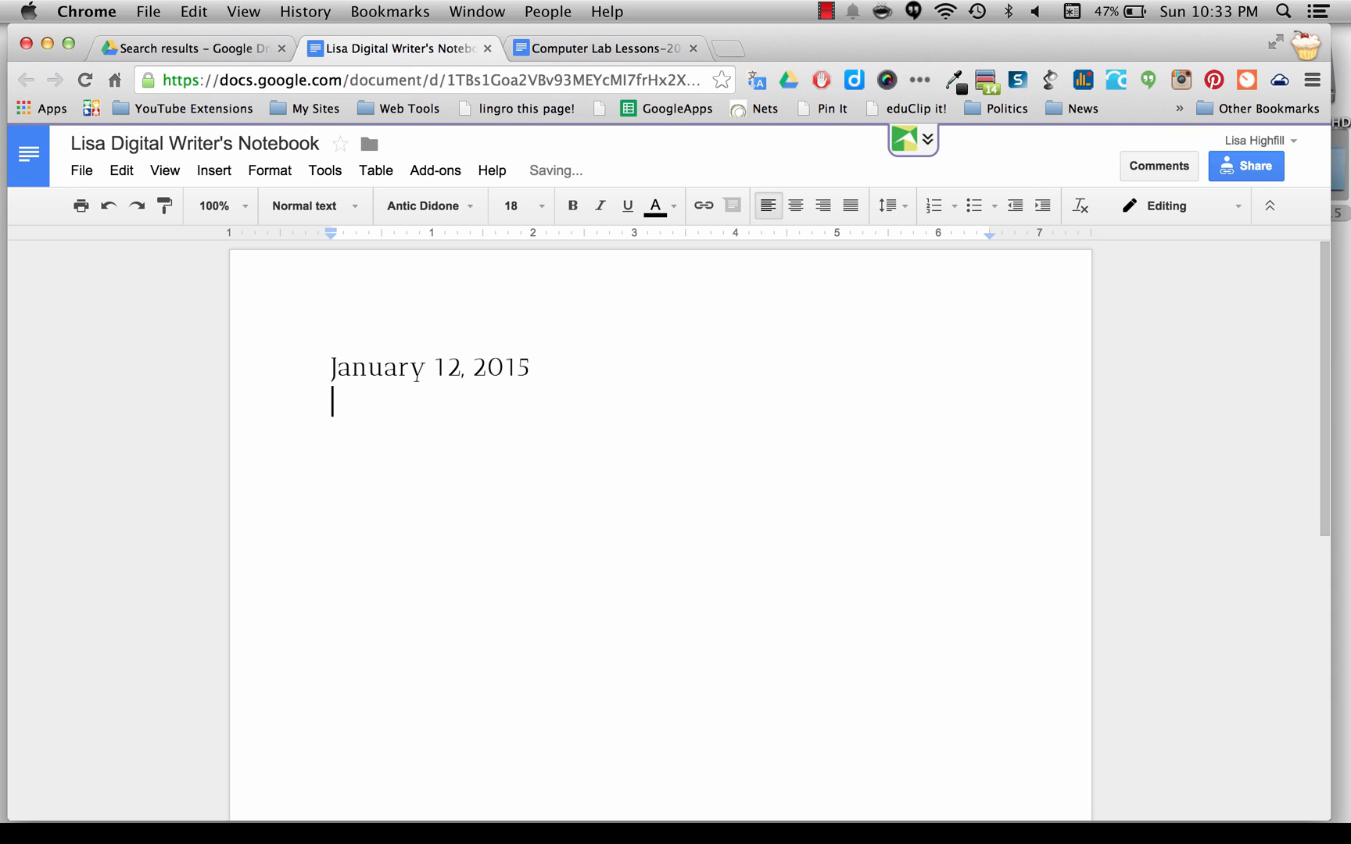
key("Return")
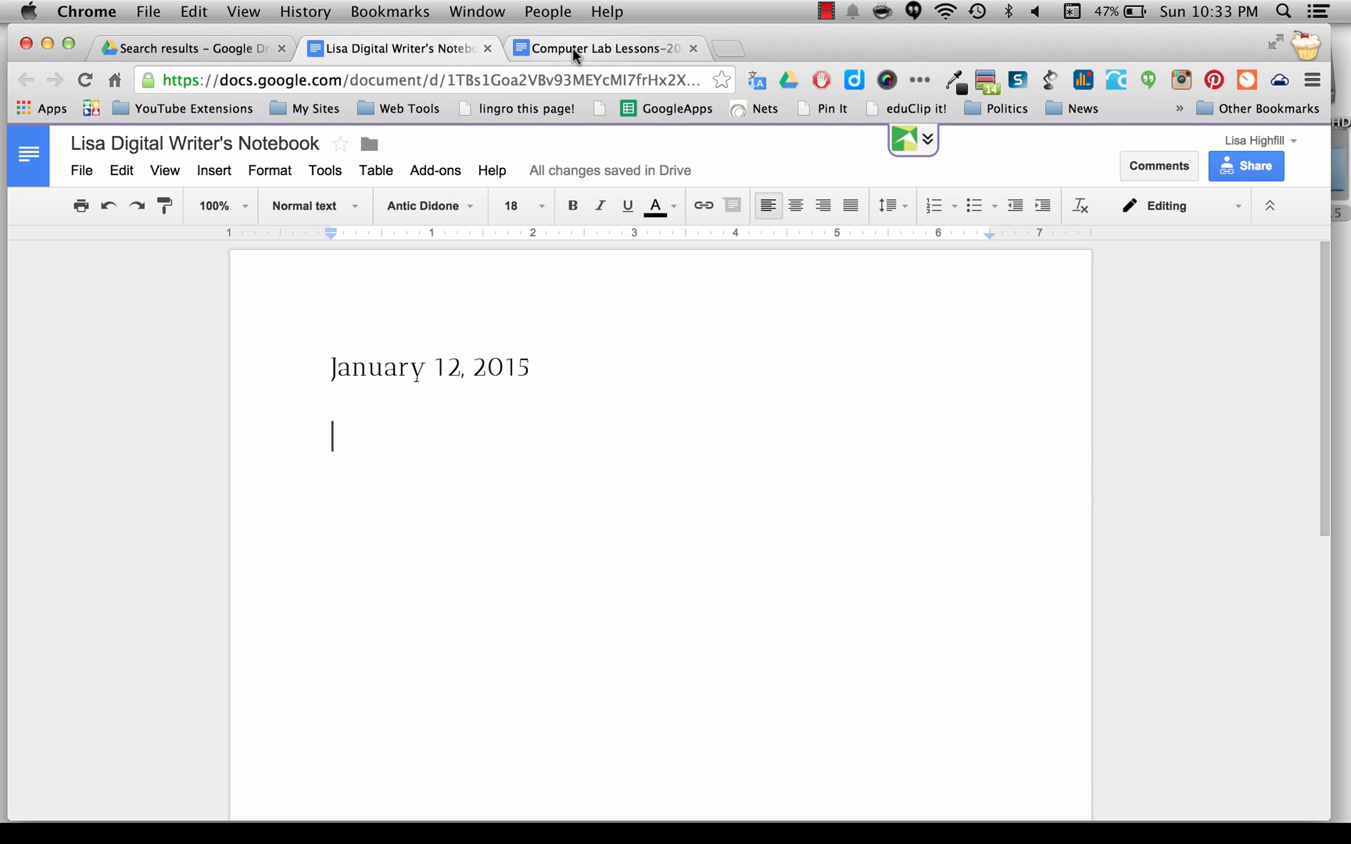
Copy the forest prompt image from the Computer Lab Lessons document.
left_click(598, 48)
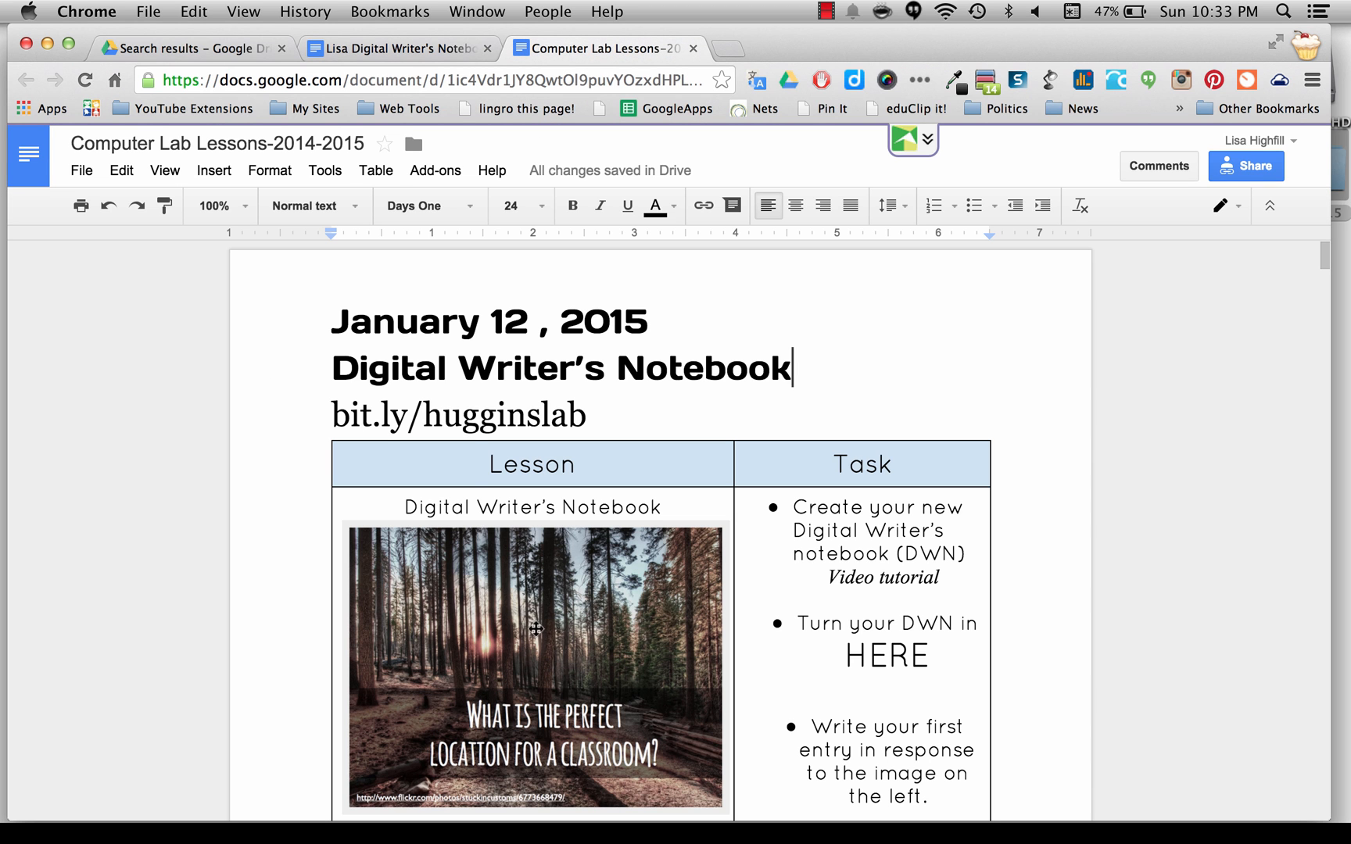
scroll("down", 3)
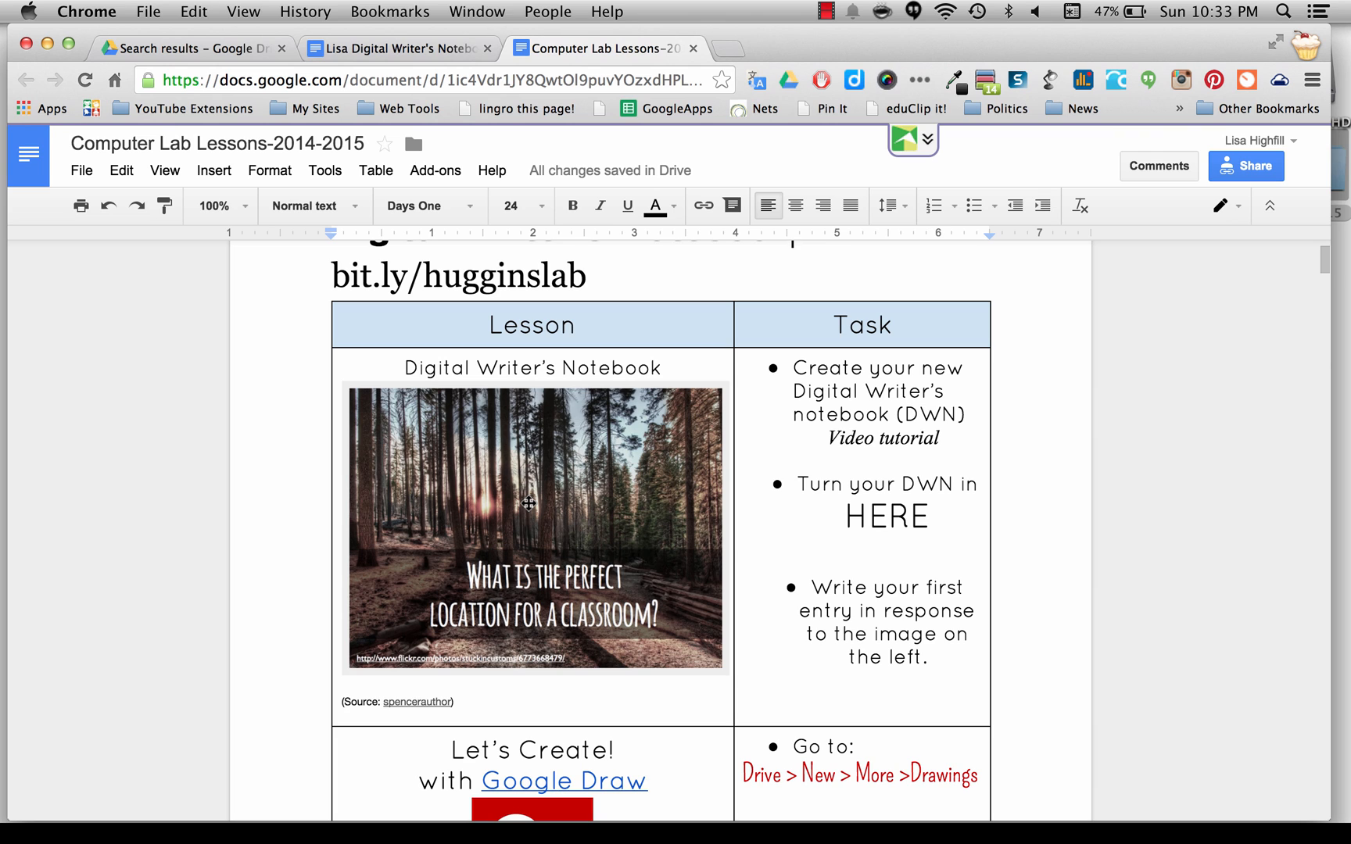
left_click(534, 526)
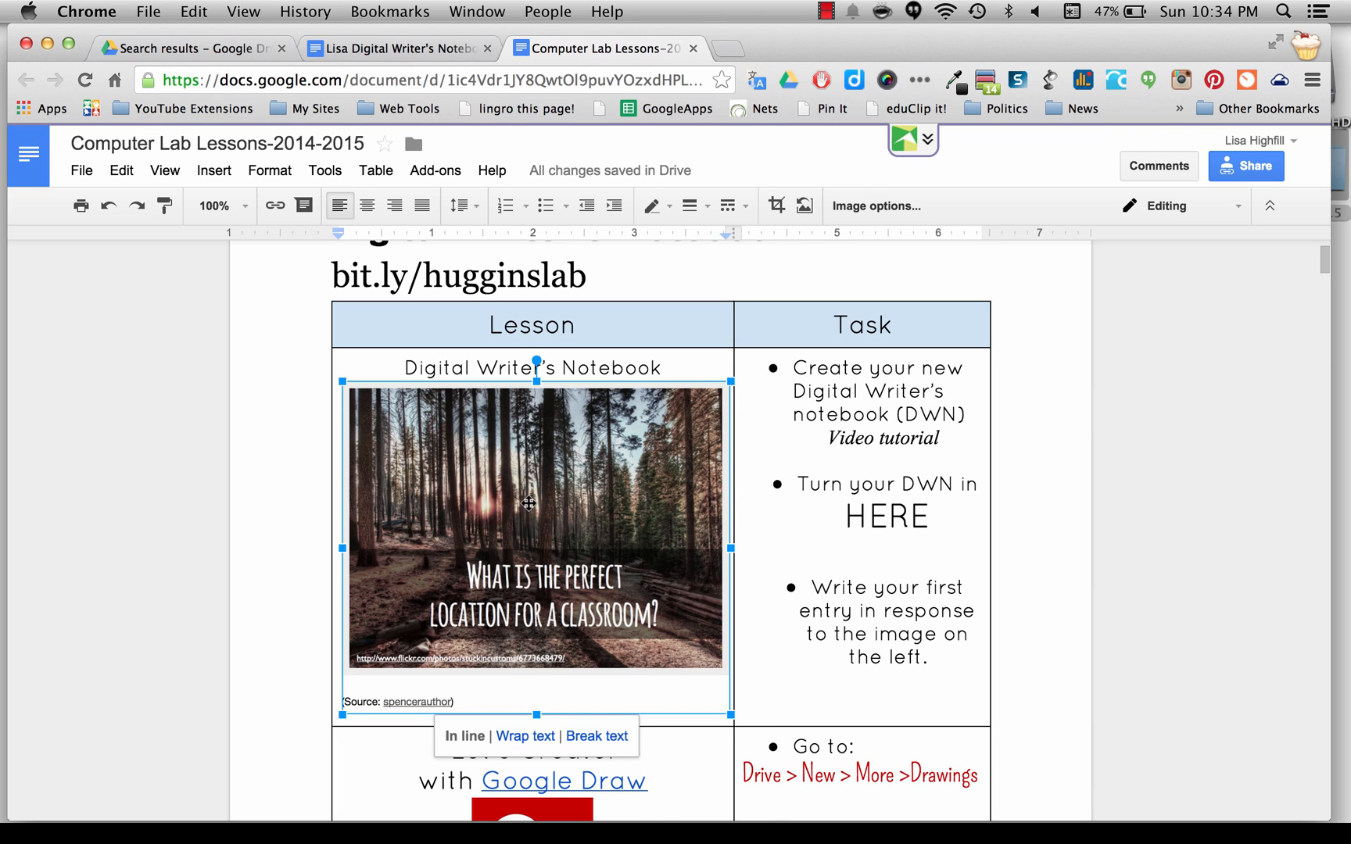
right_click(527, 504)
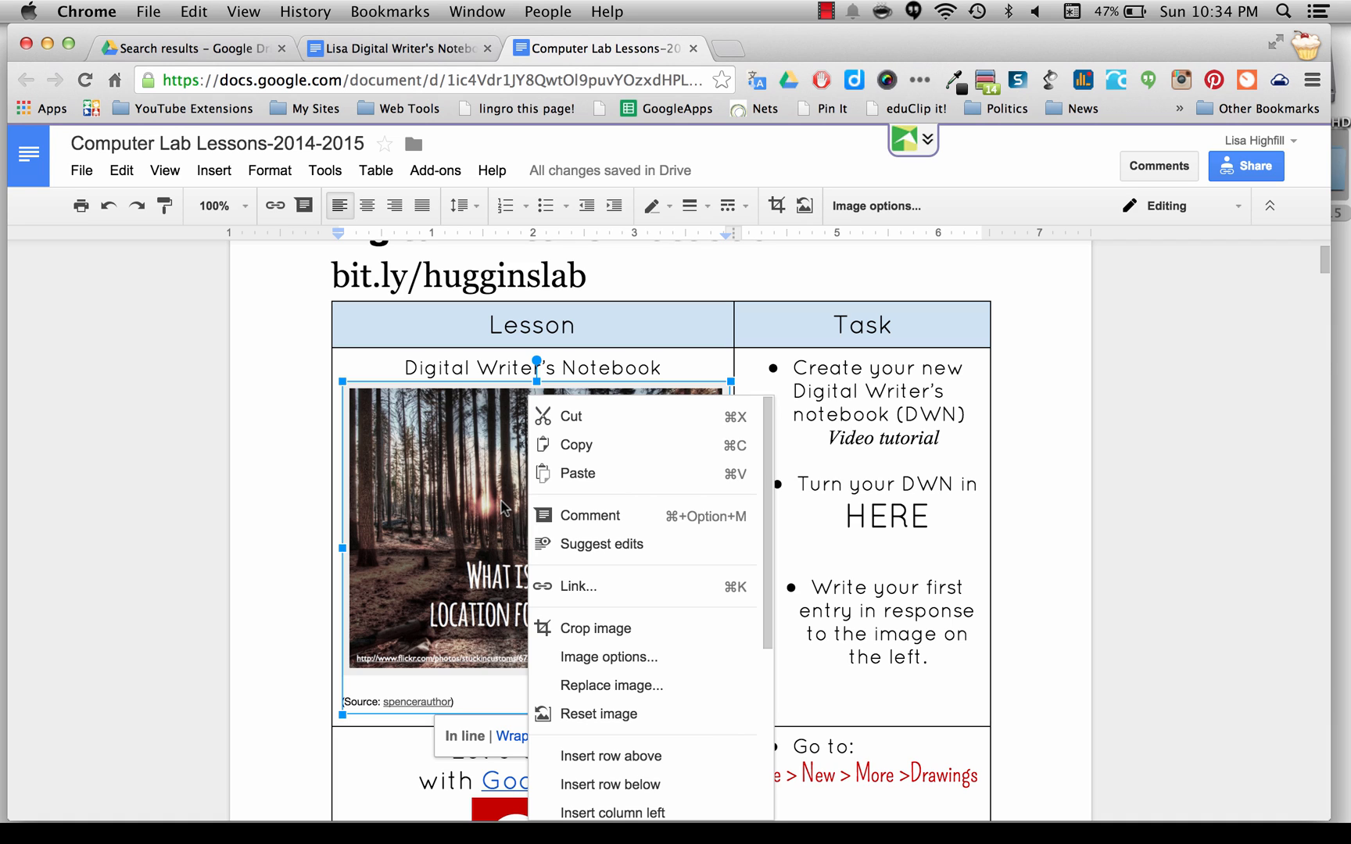
mouse_move(575, 444)
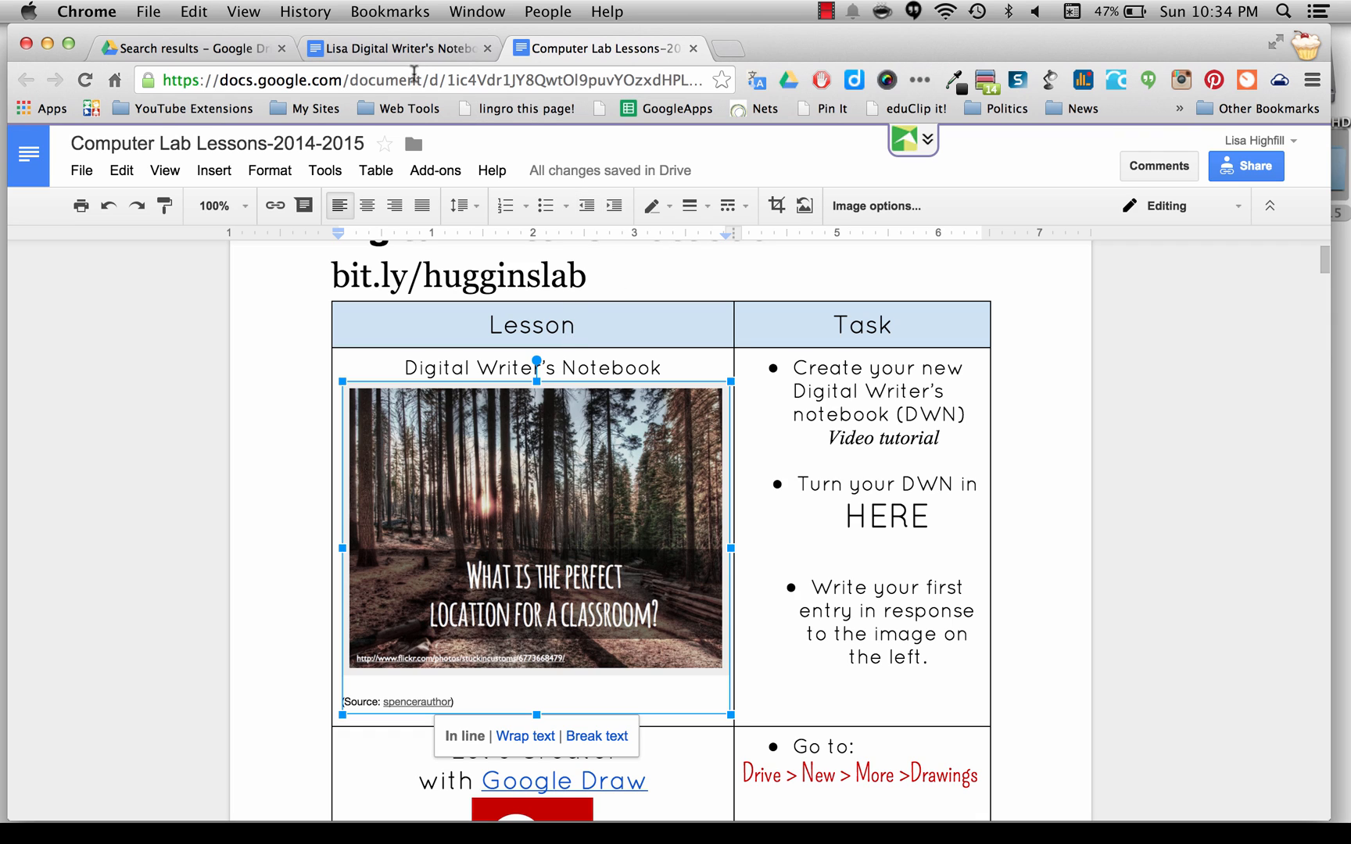
Paste the forest prompt image below the January 12, 2015 date and shrink it.
left_click(397, 48)
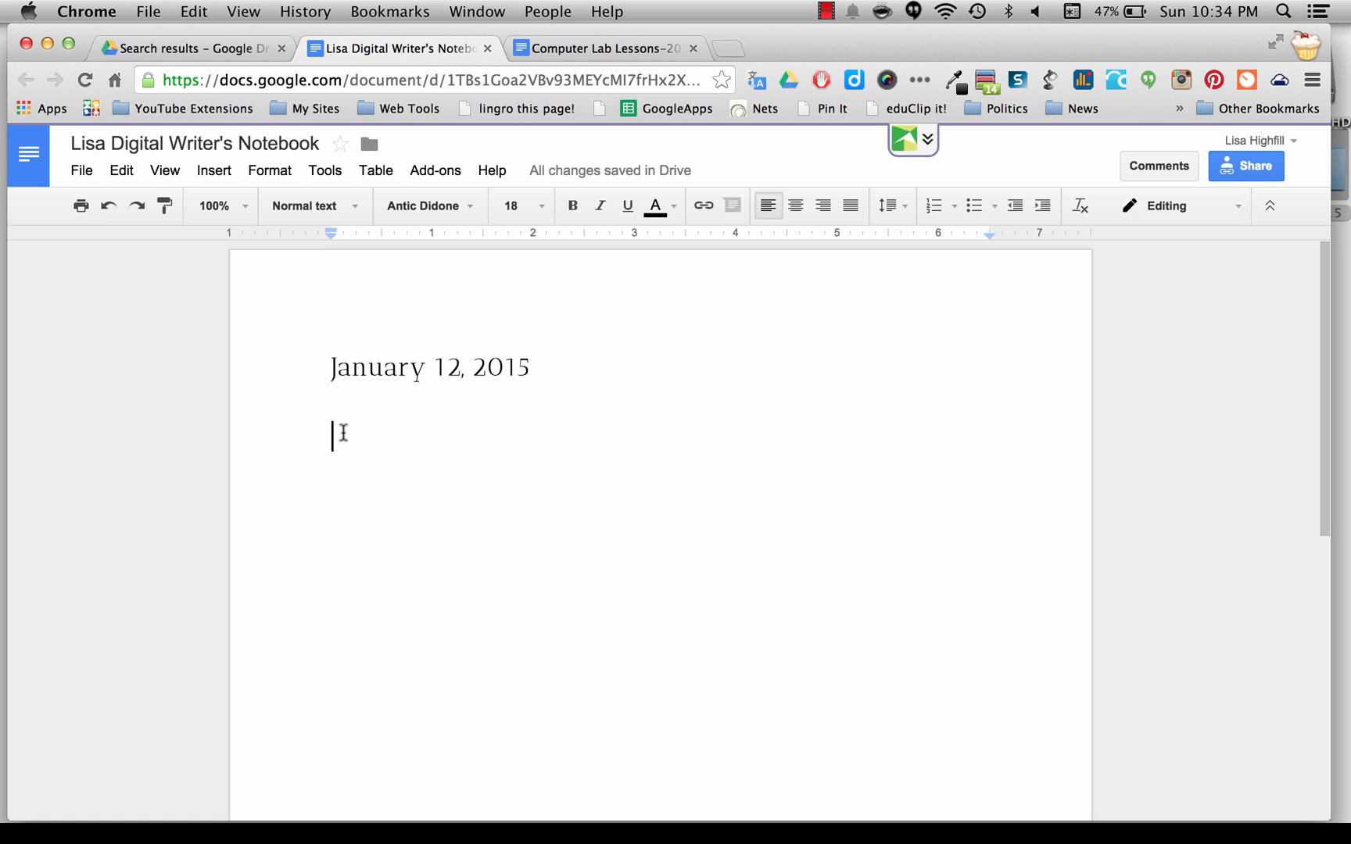
right_click(337, 436)
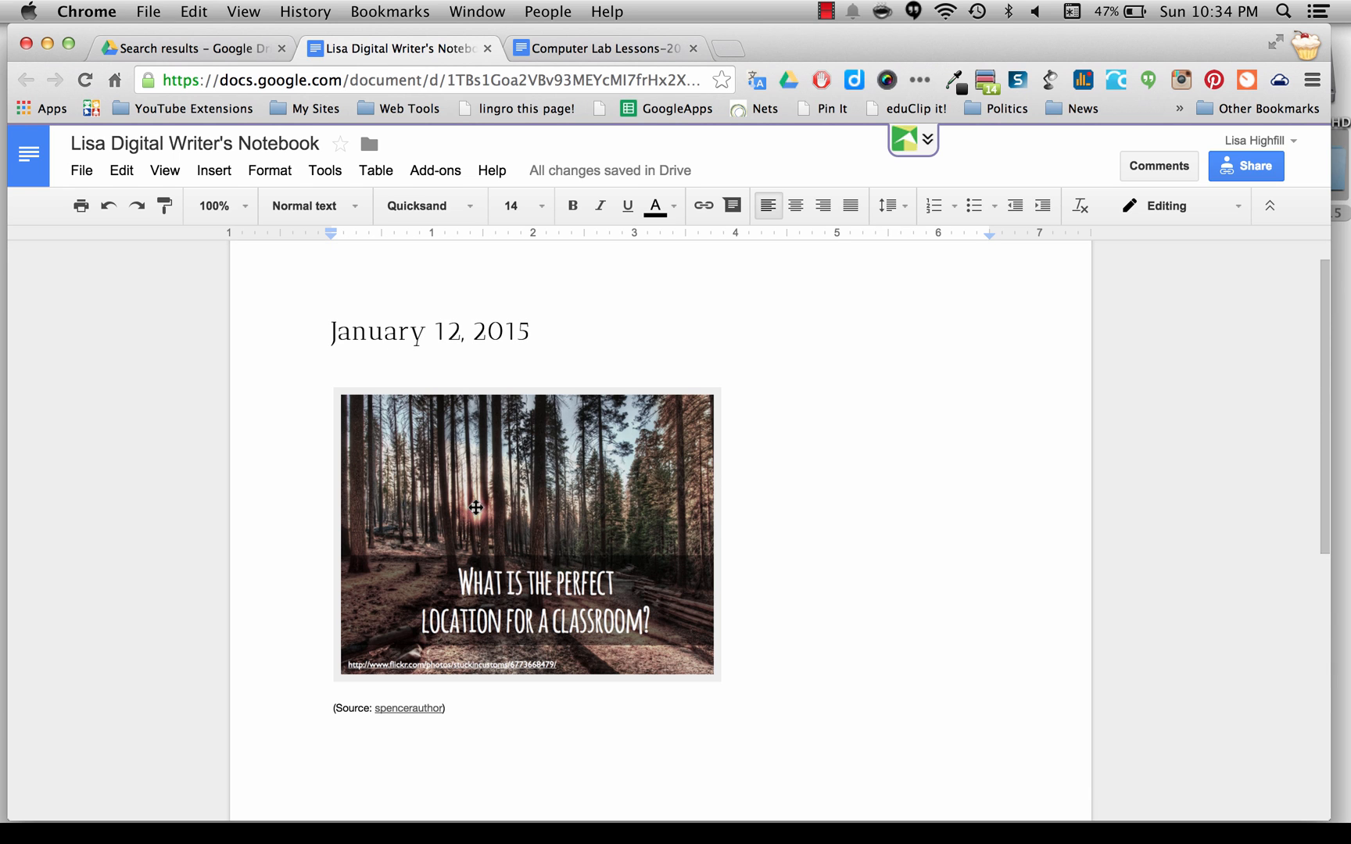
mouse_move(478, 508)
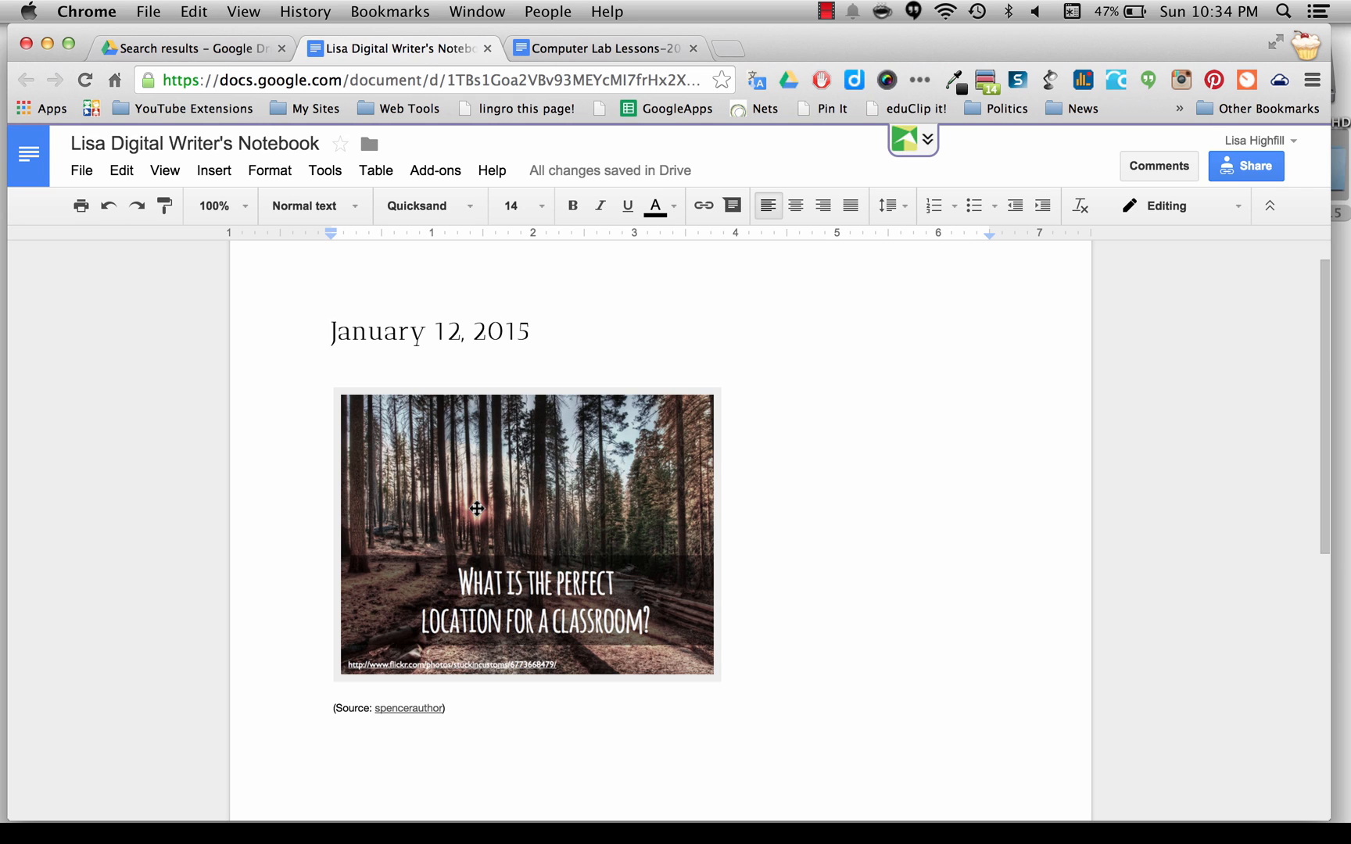
mouse_move(493, 487)
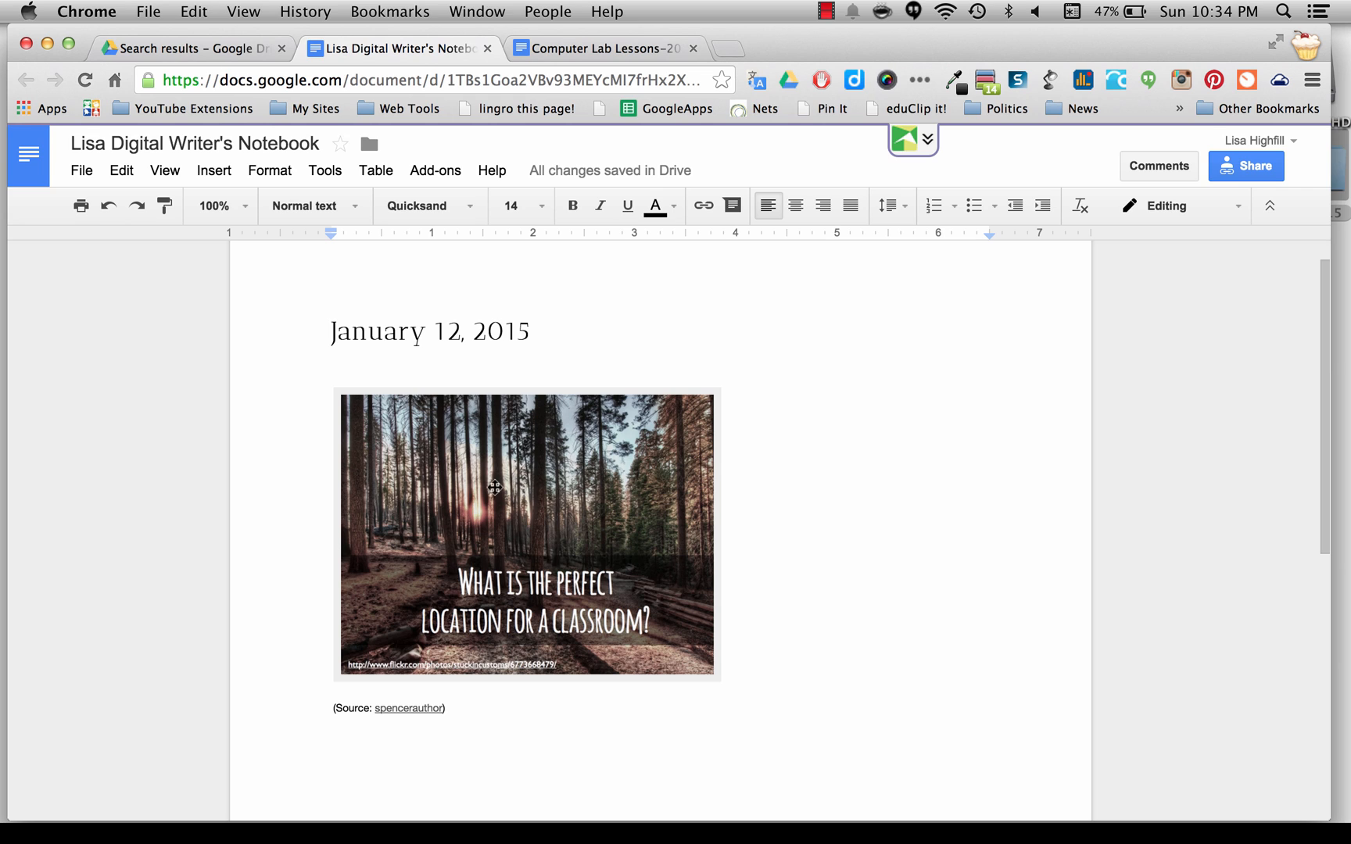
left_click(527, 533)
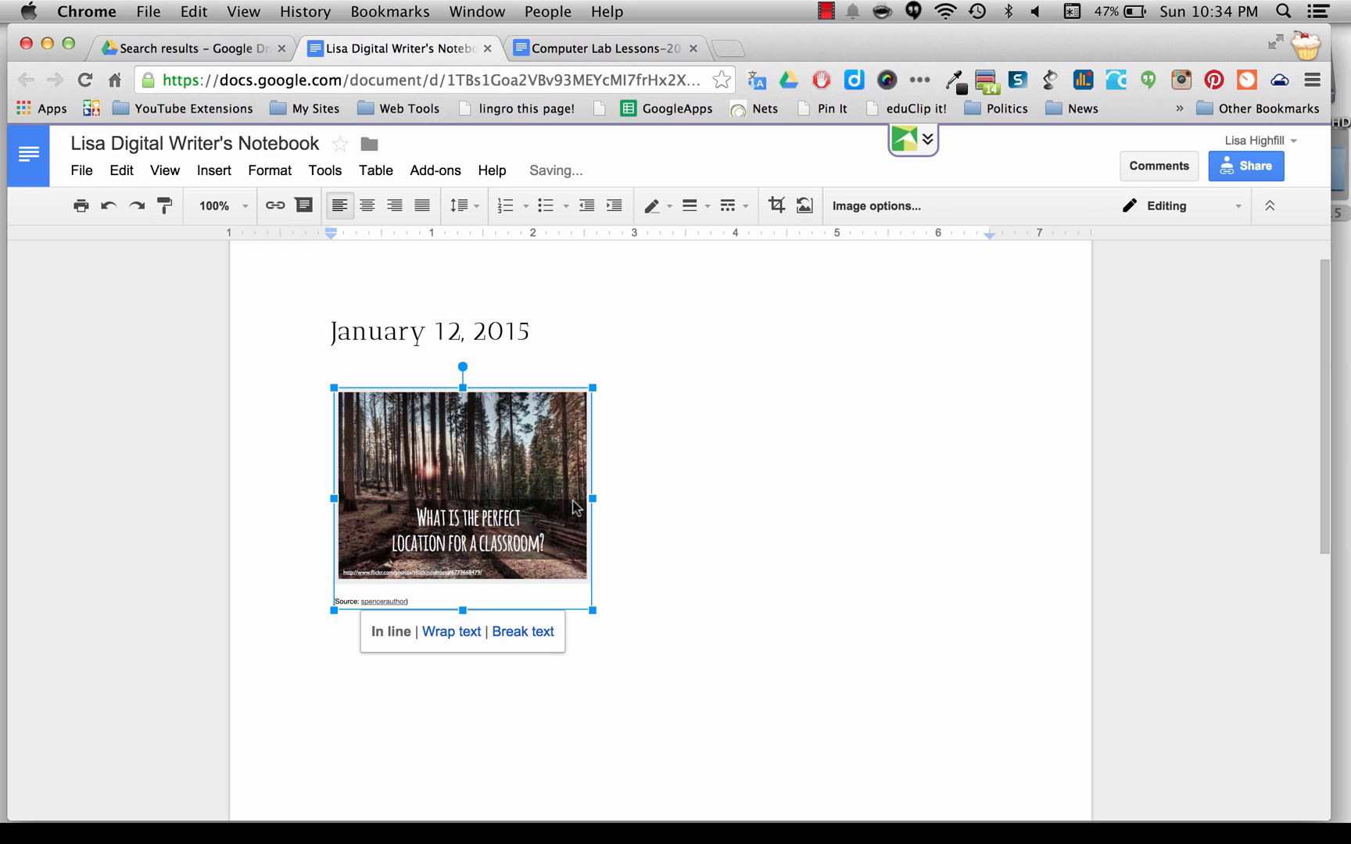
left_click(644, 488)
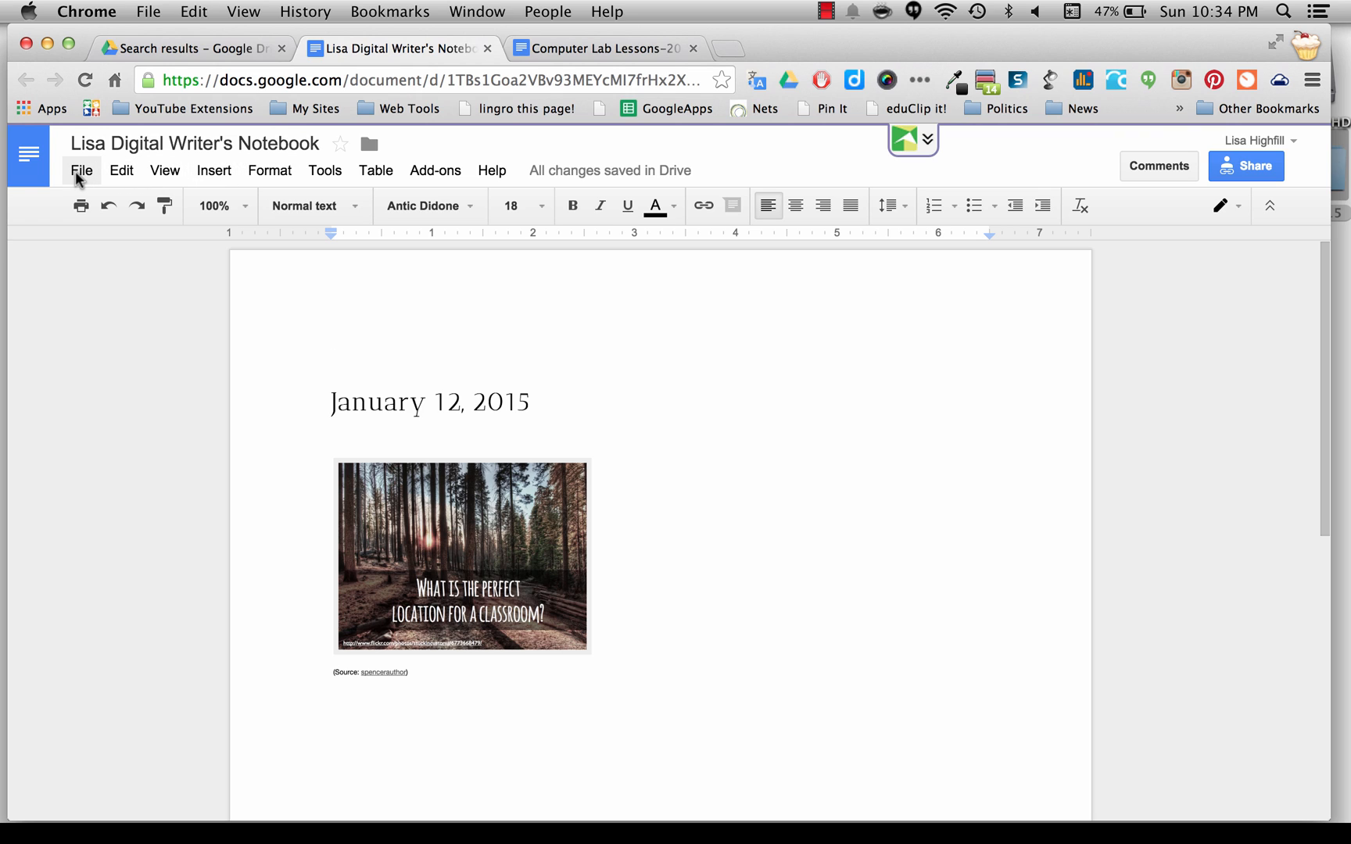
Insert a page break above the January 12, 2015 entry.
left_click(81, 170)
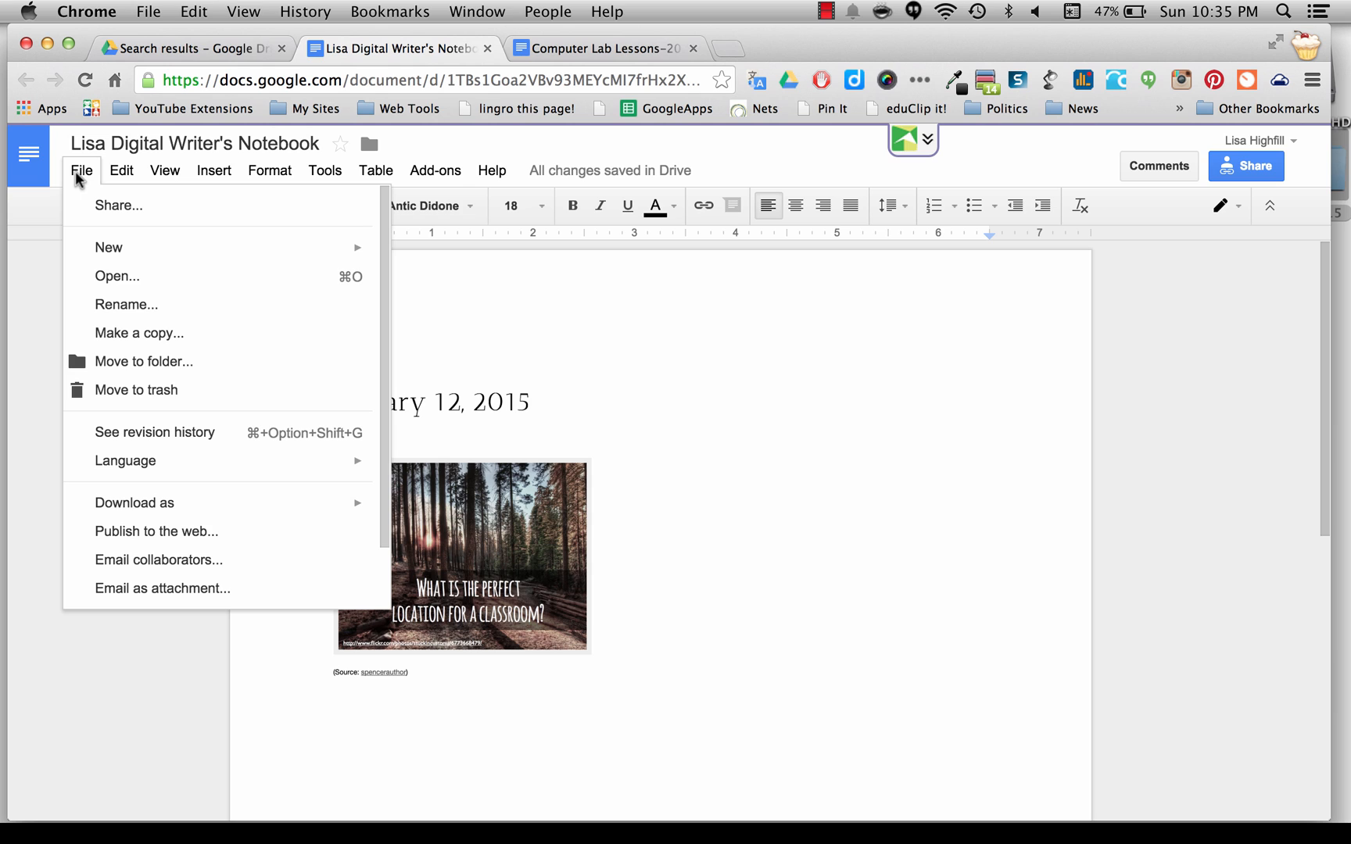
left_click(164, 170)
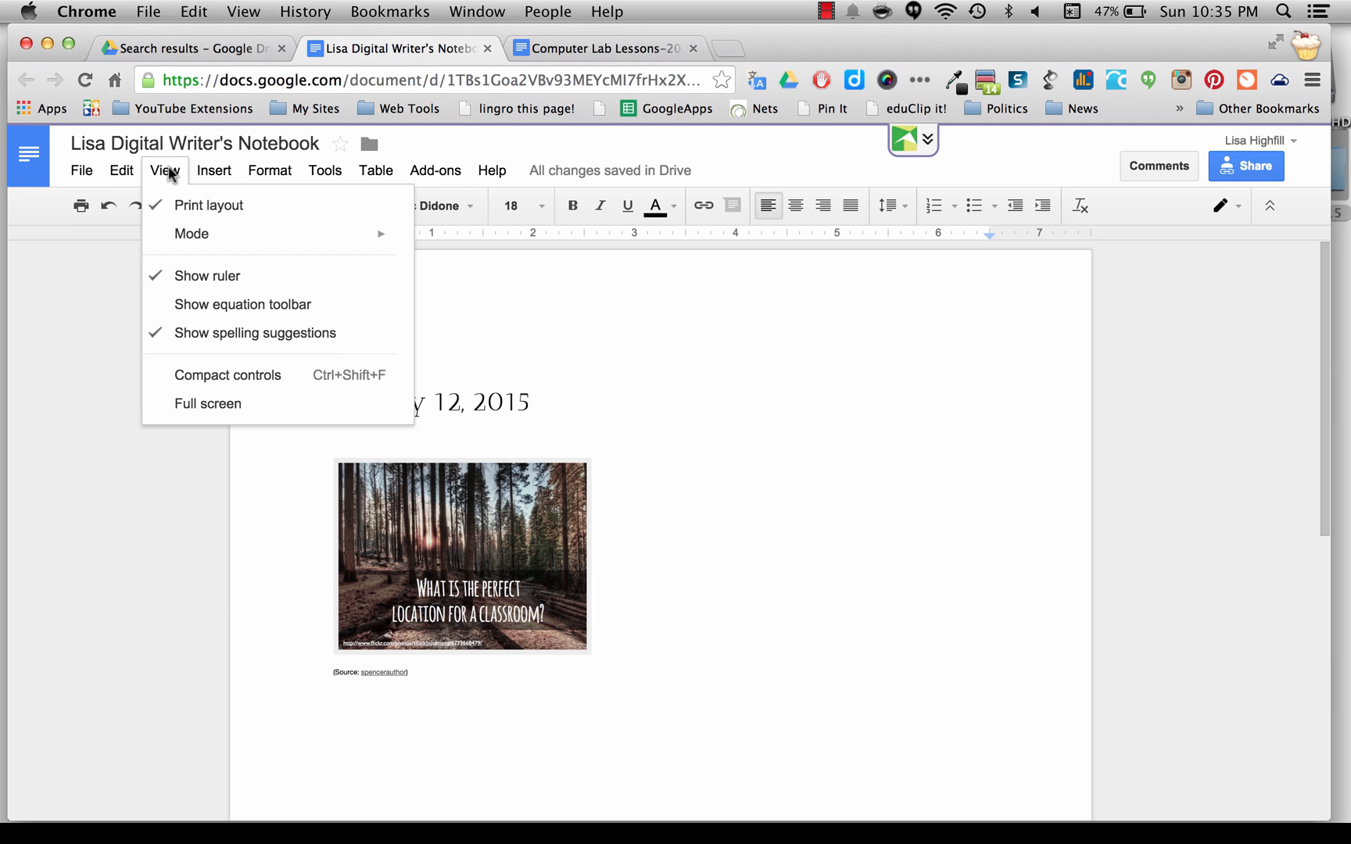
left_click(214, 169)
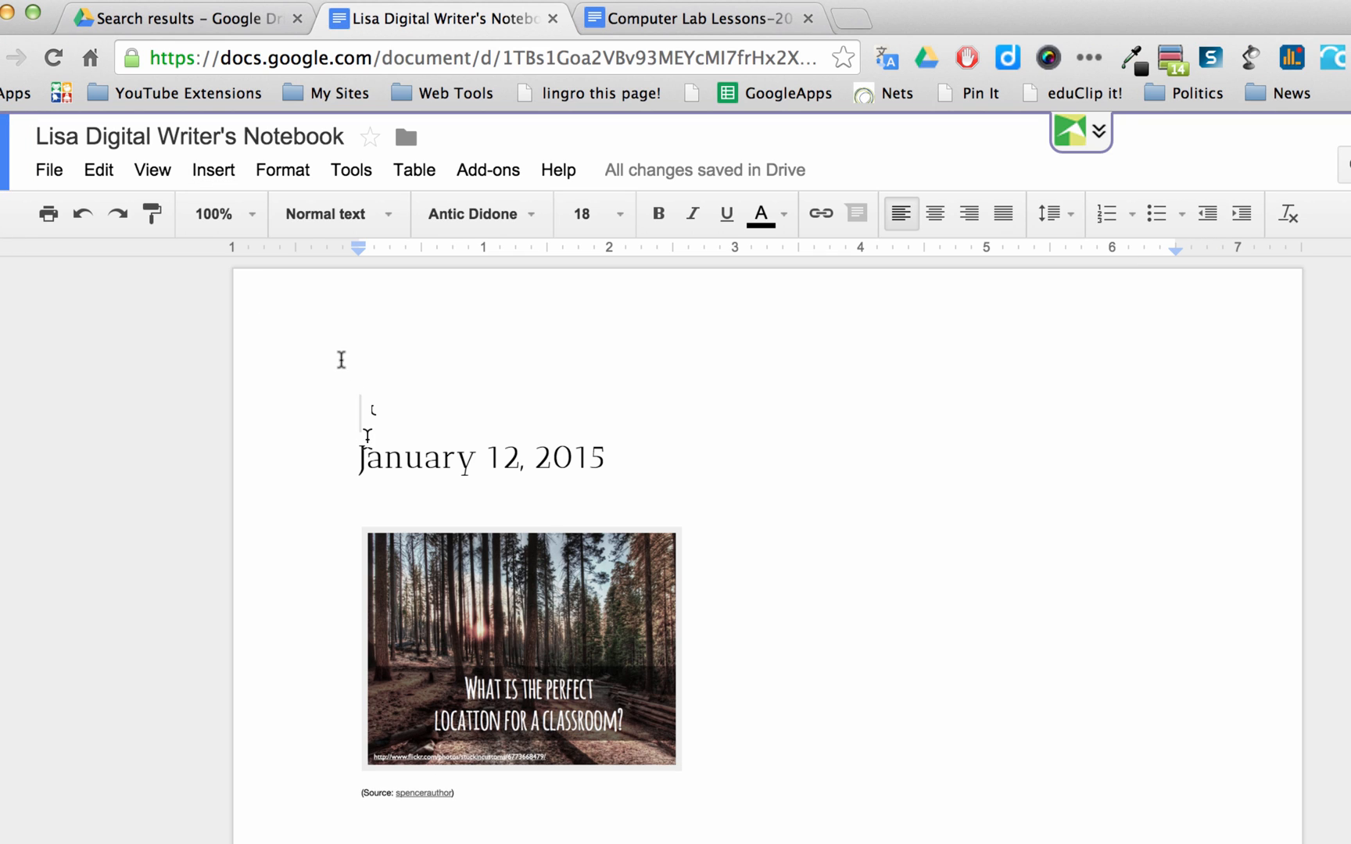
left_click(212, 170)
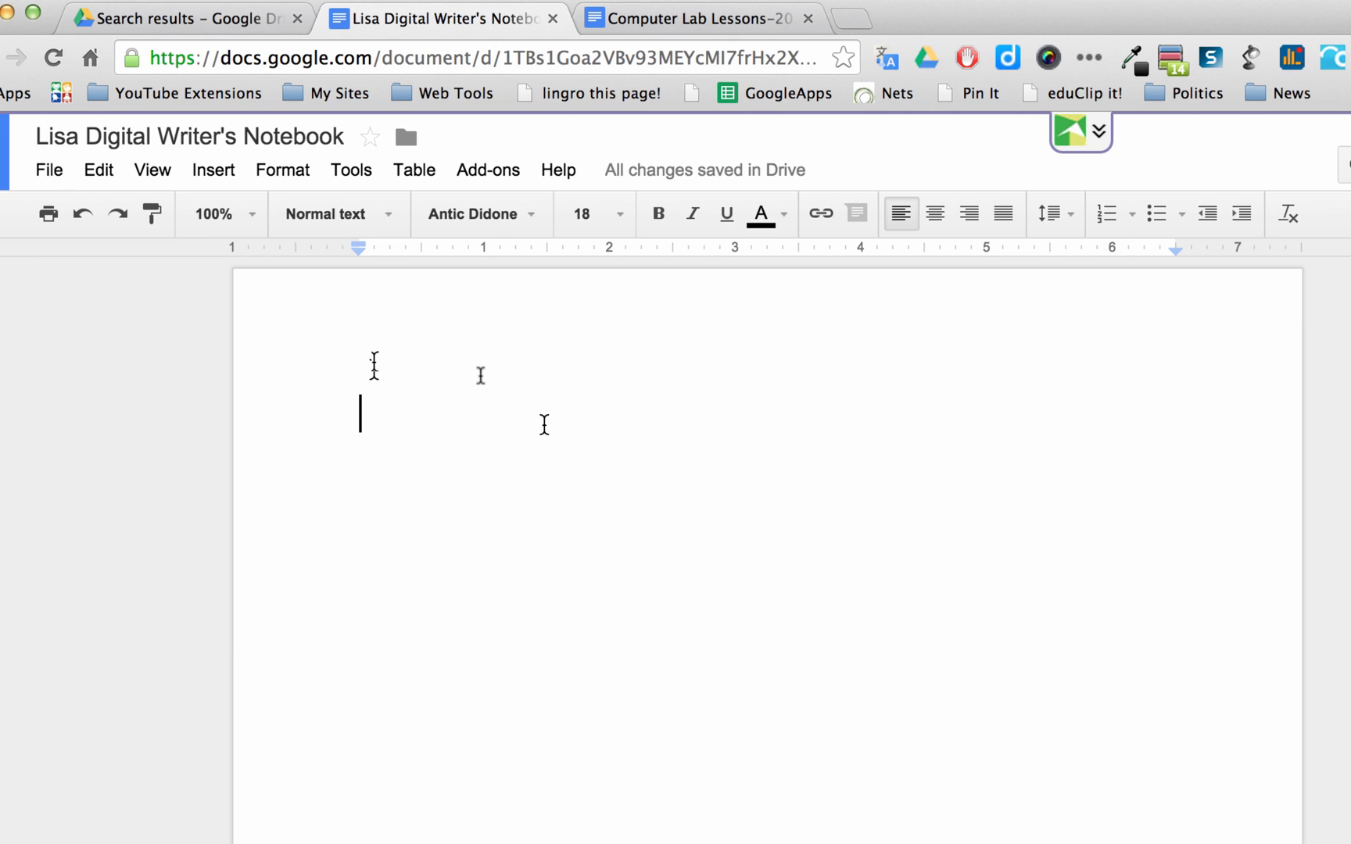
Type the date 'January 15, 2015' on the empty first page.
type("January")
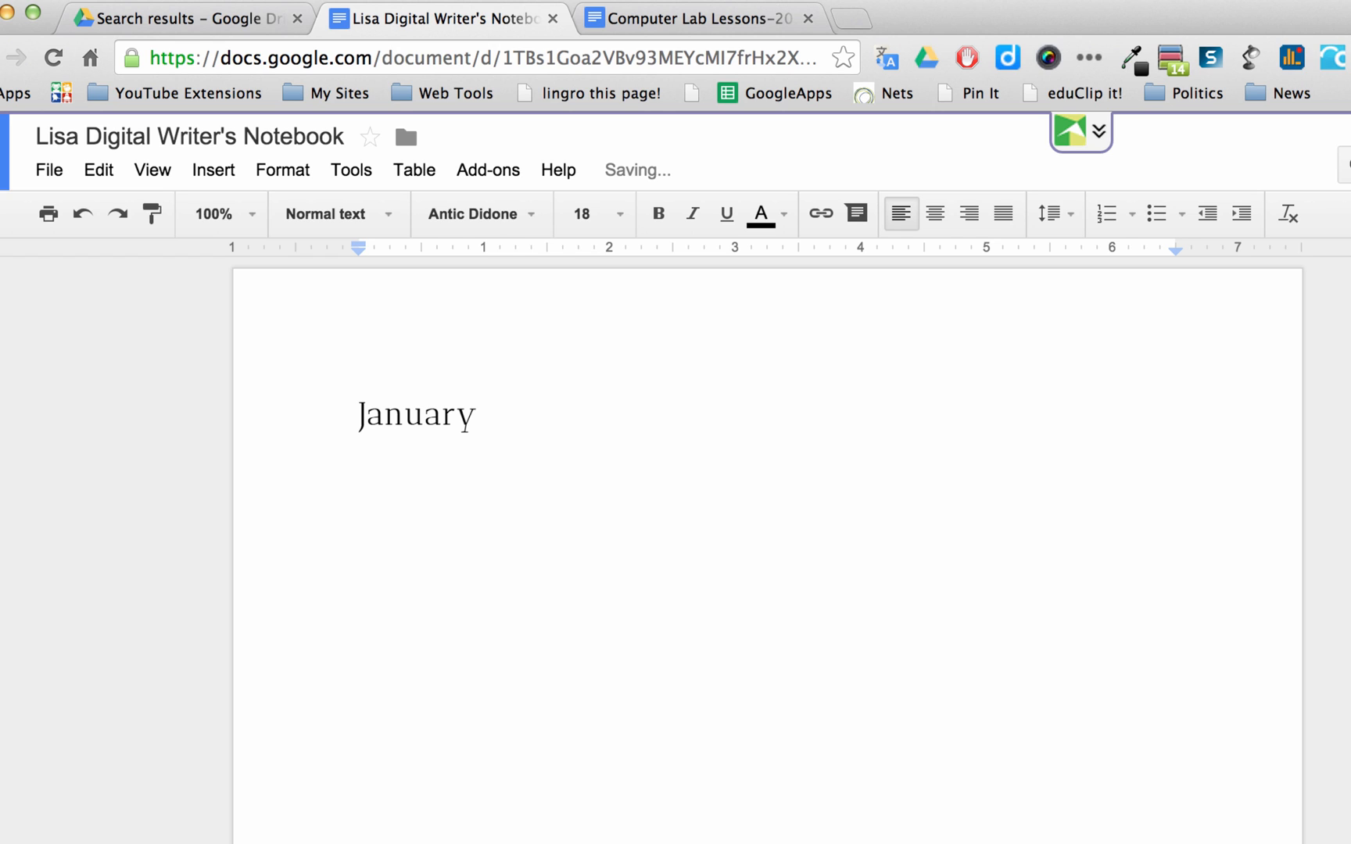
type("1")
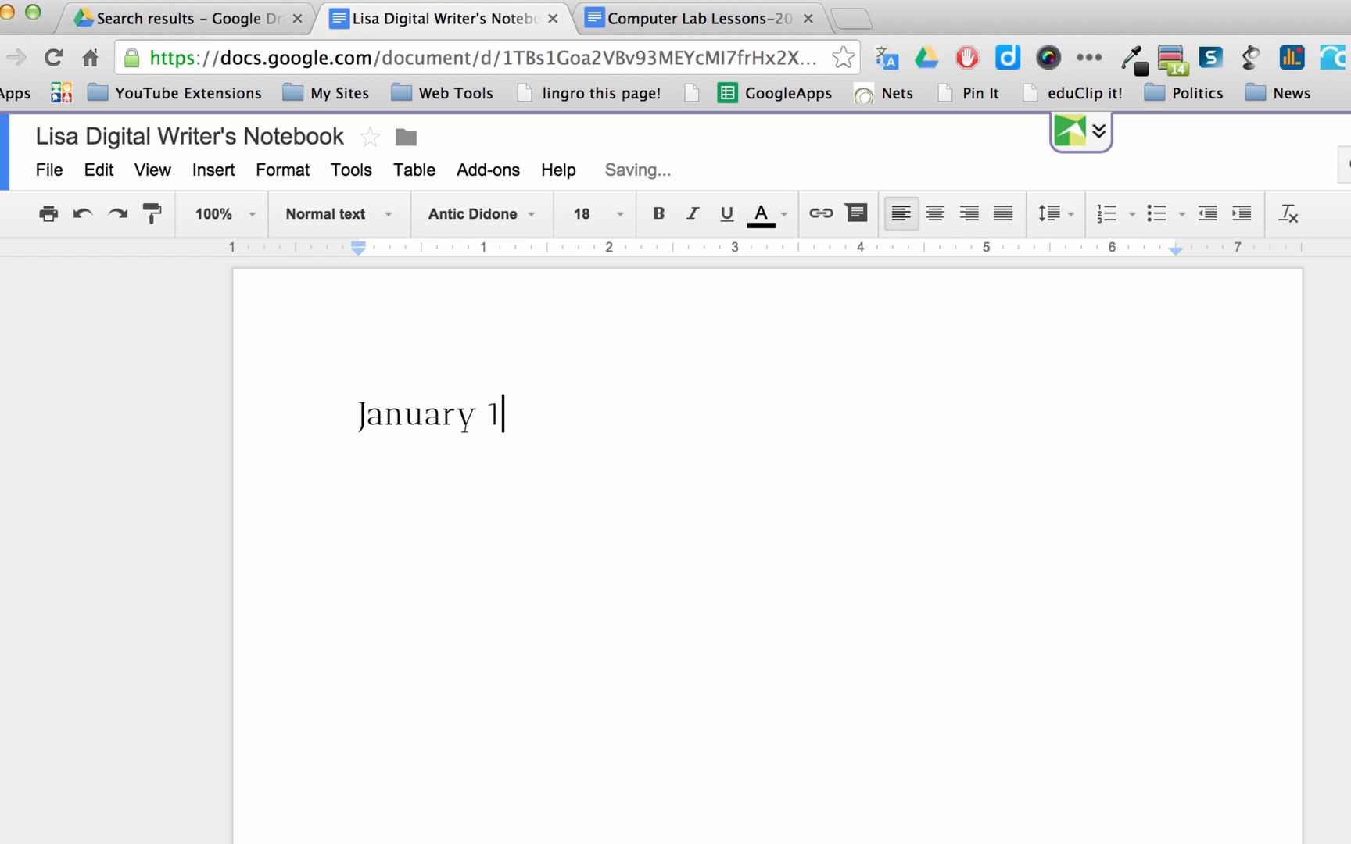
type("5,")
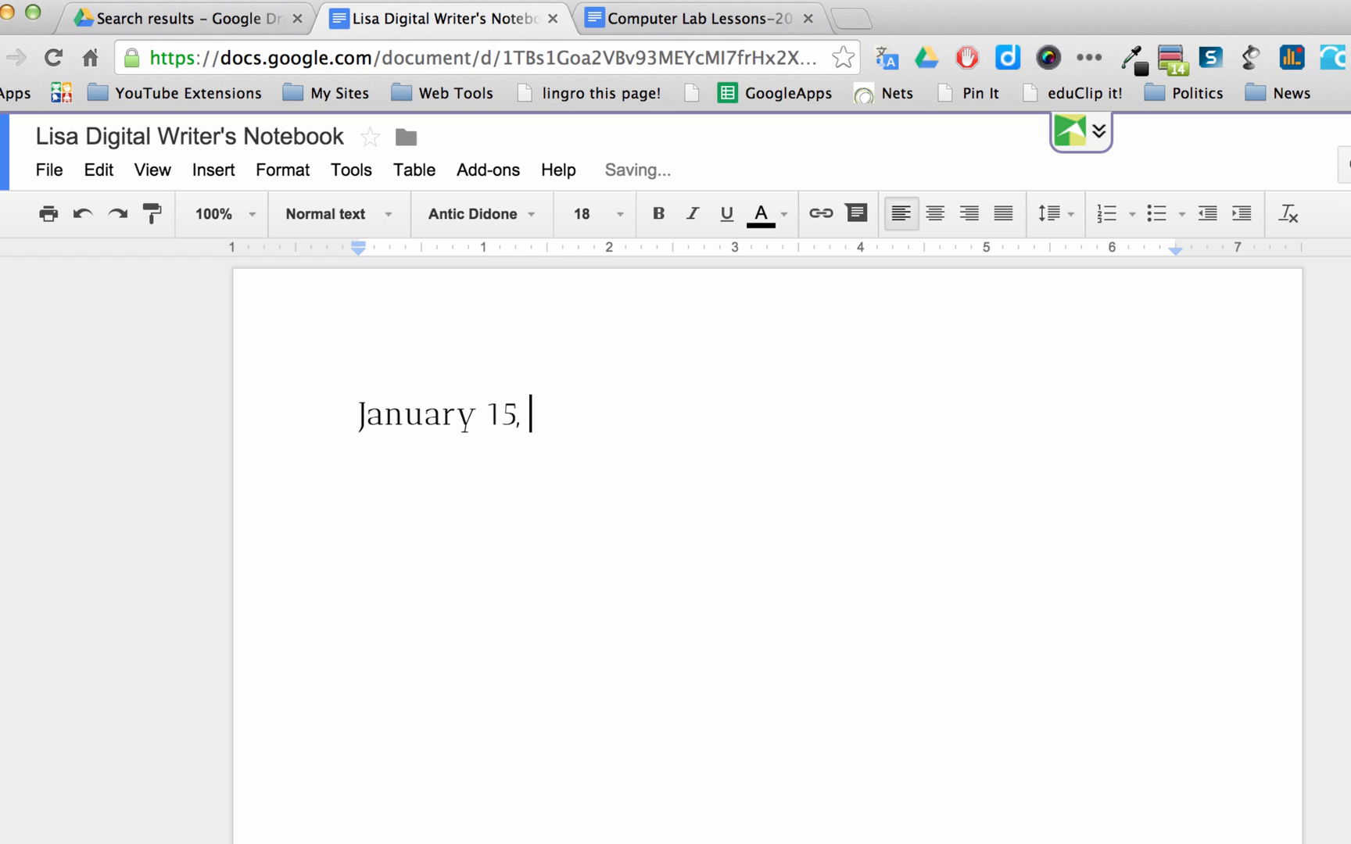
type("2015")
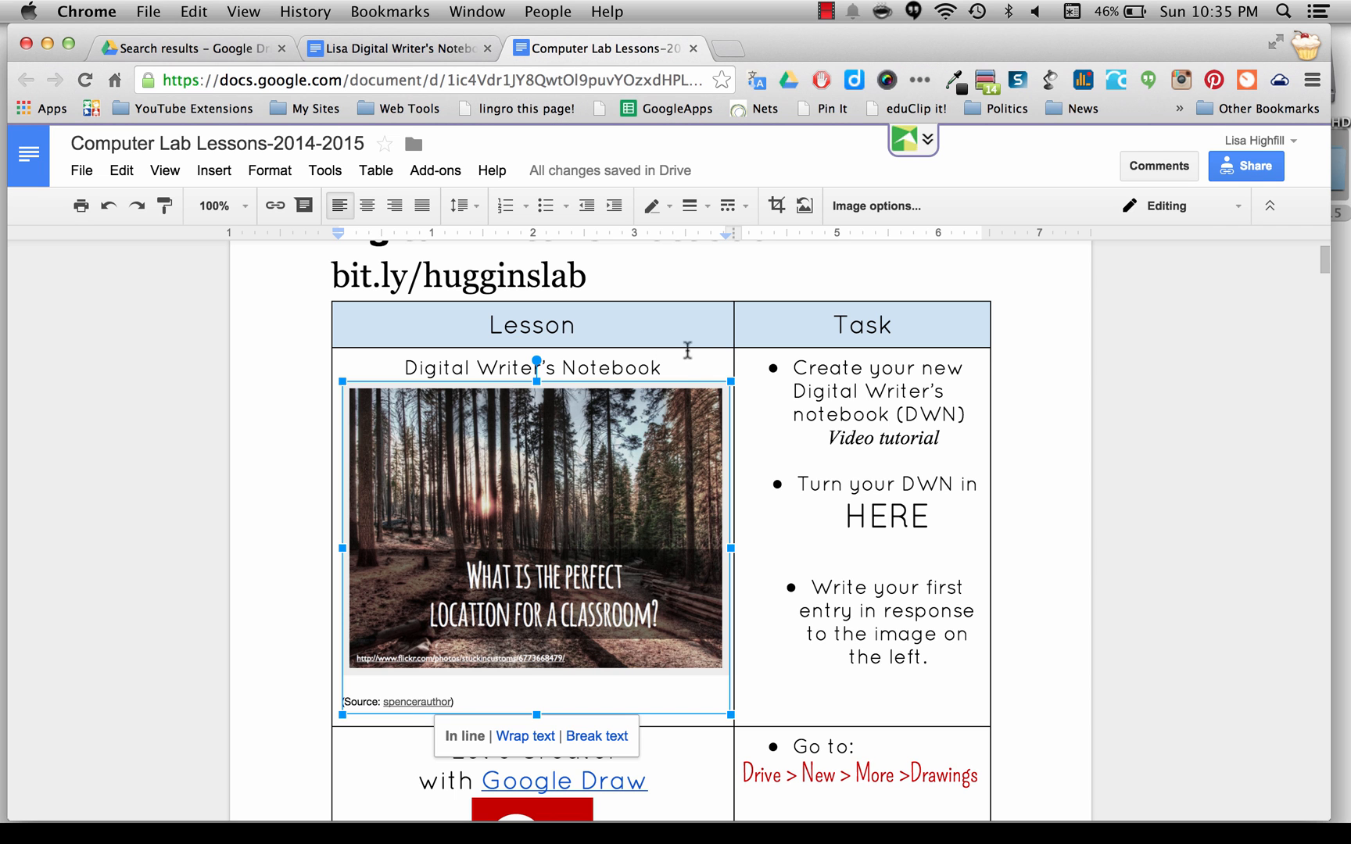
Return to the notebook and scroll down to the January 12, 2015 entry.
left_click(668, 367)
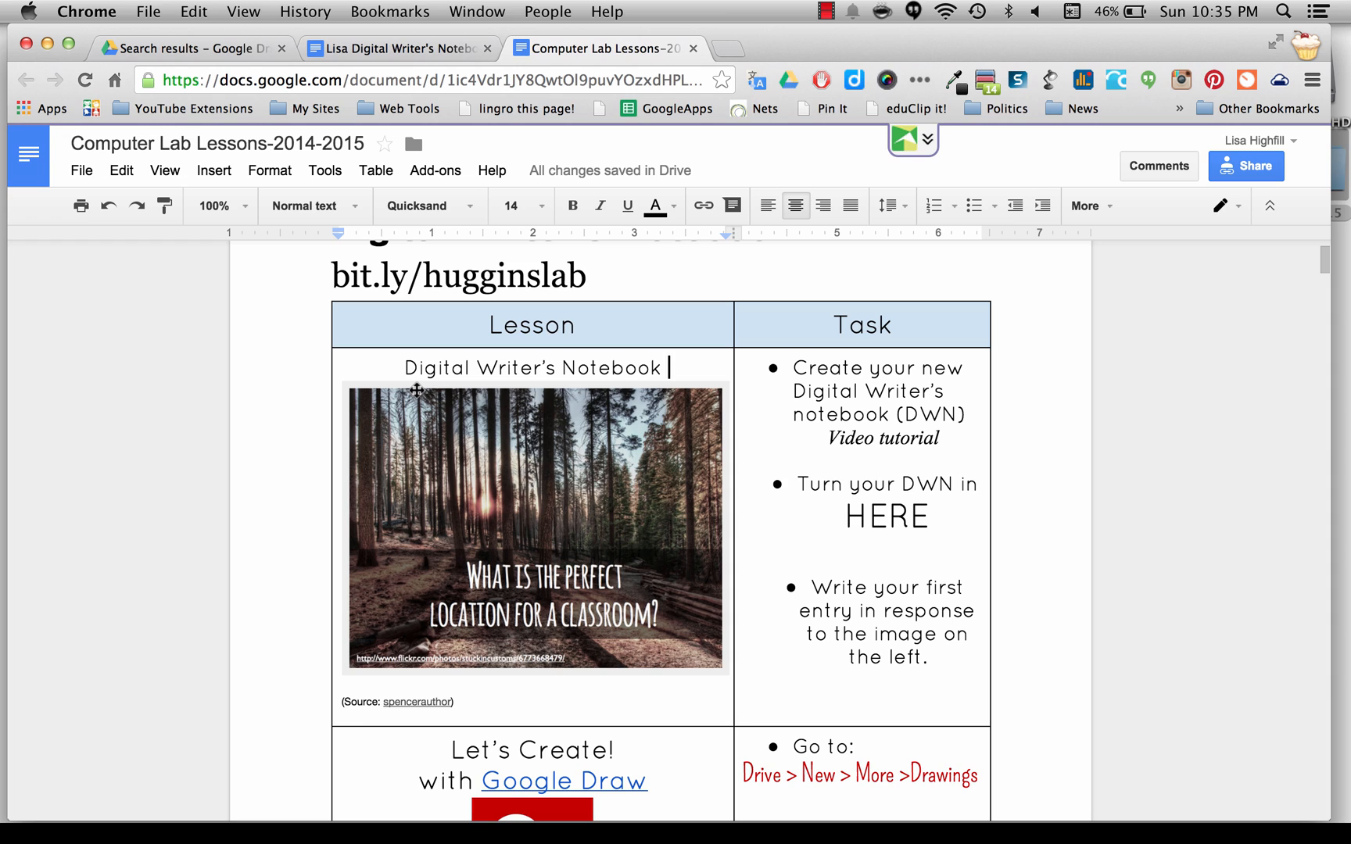
mouse_move(816, 41)
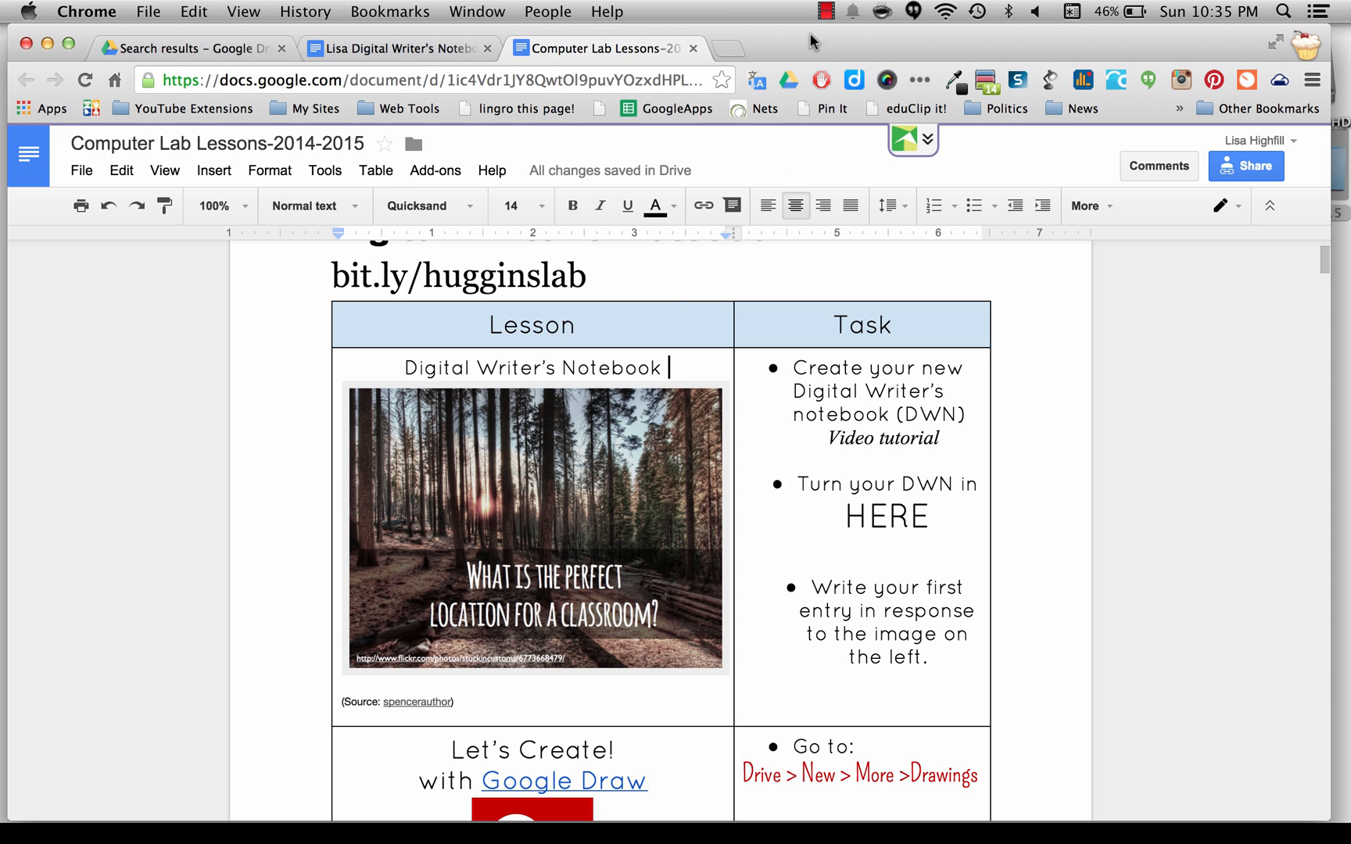
left_click(396, 48)
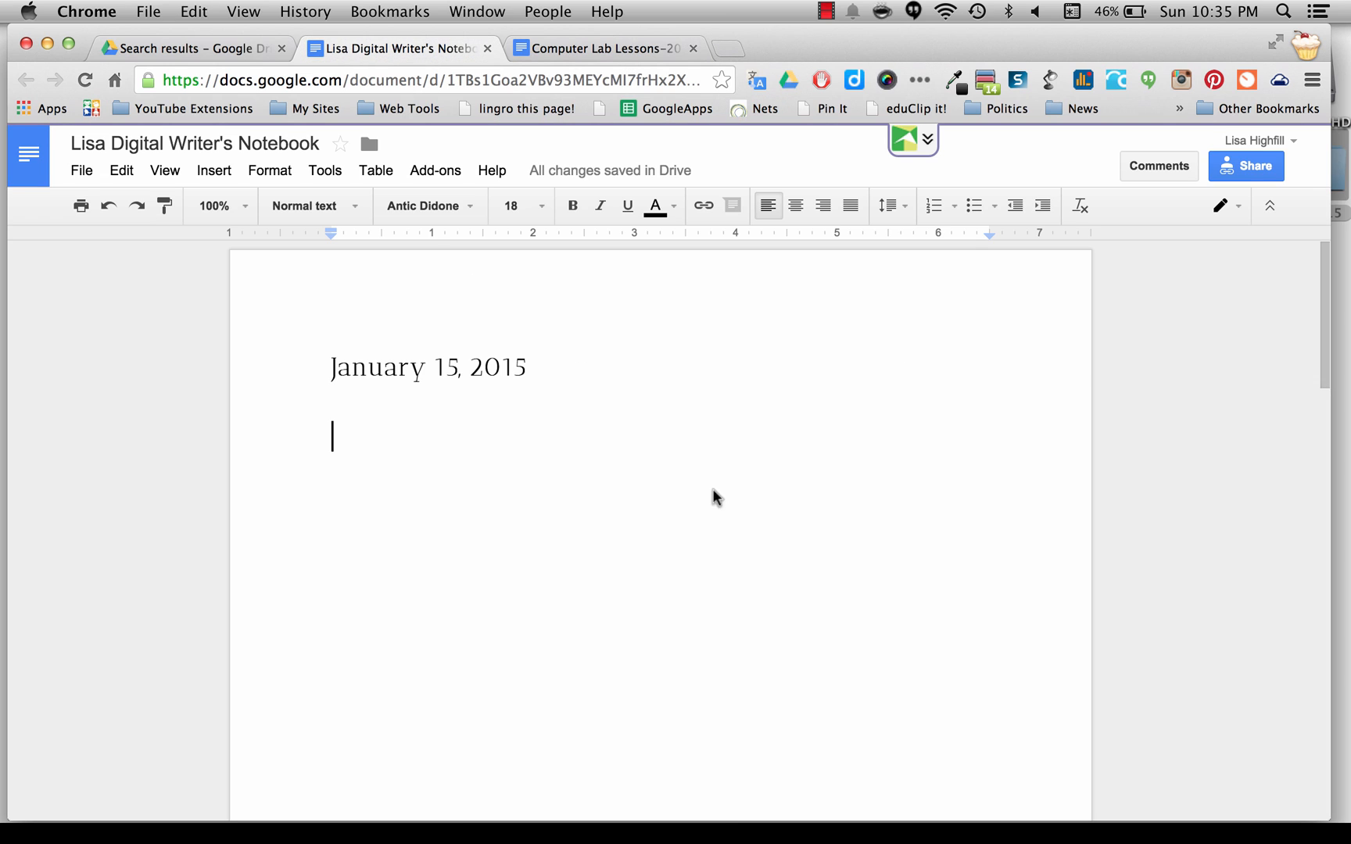
scroll("down", 3)
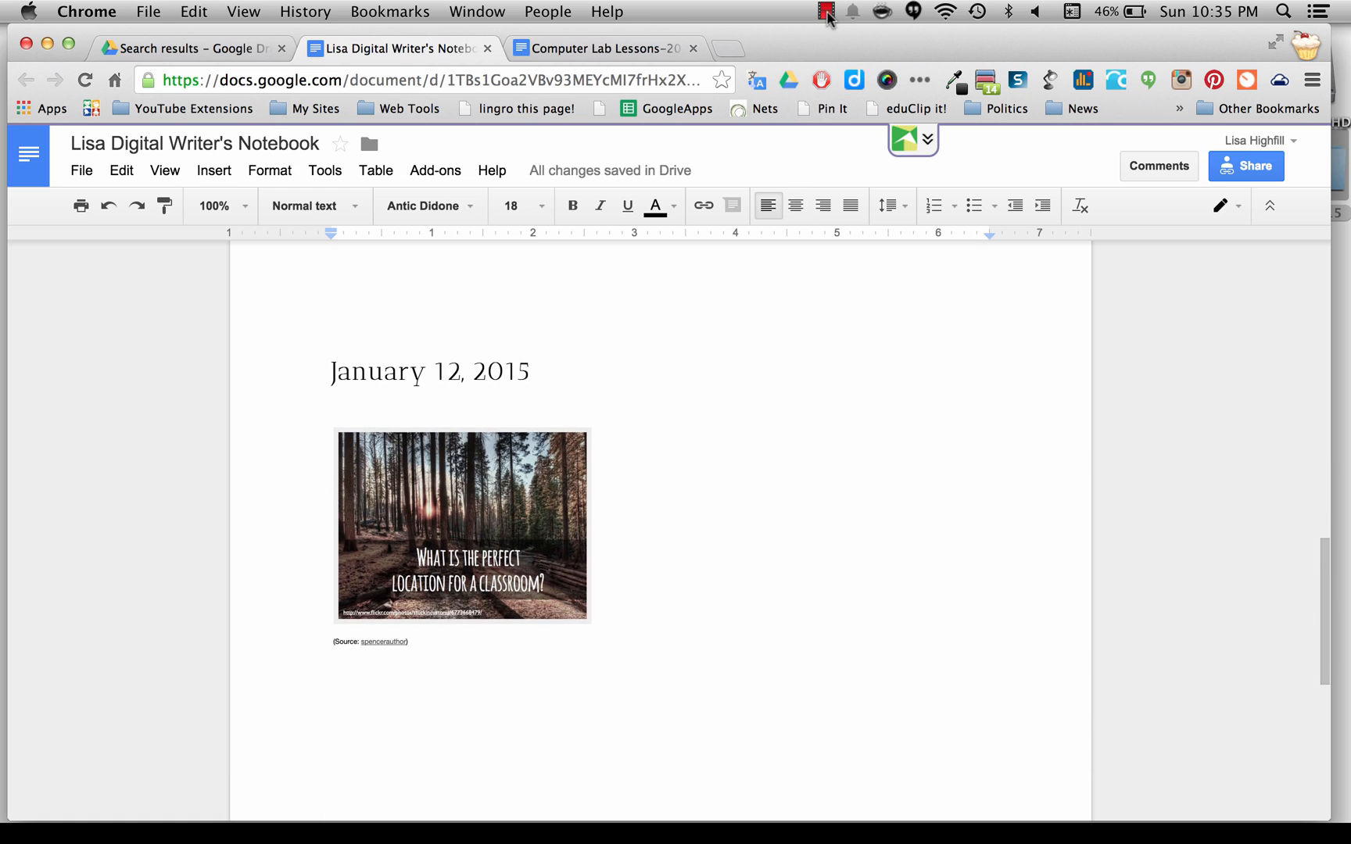
left_click(825, 11)
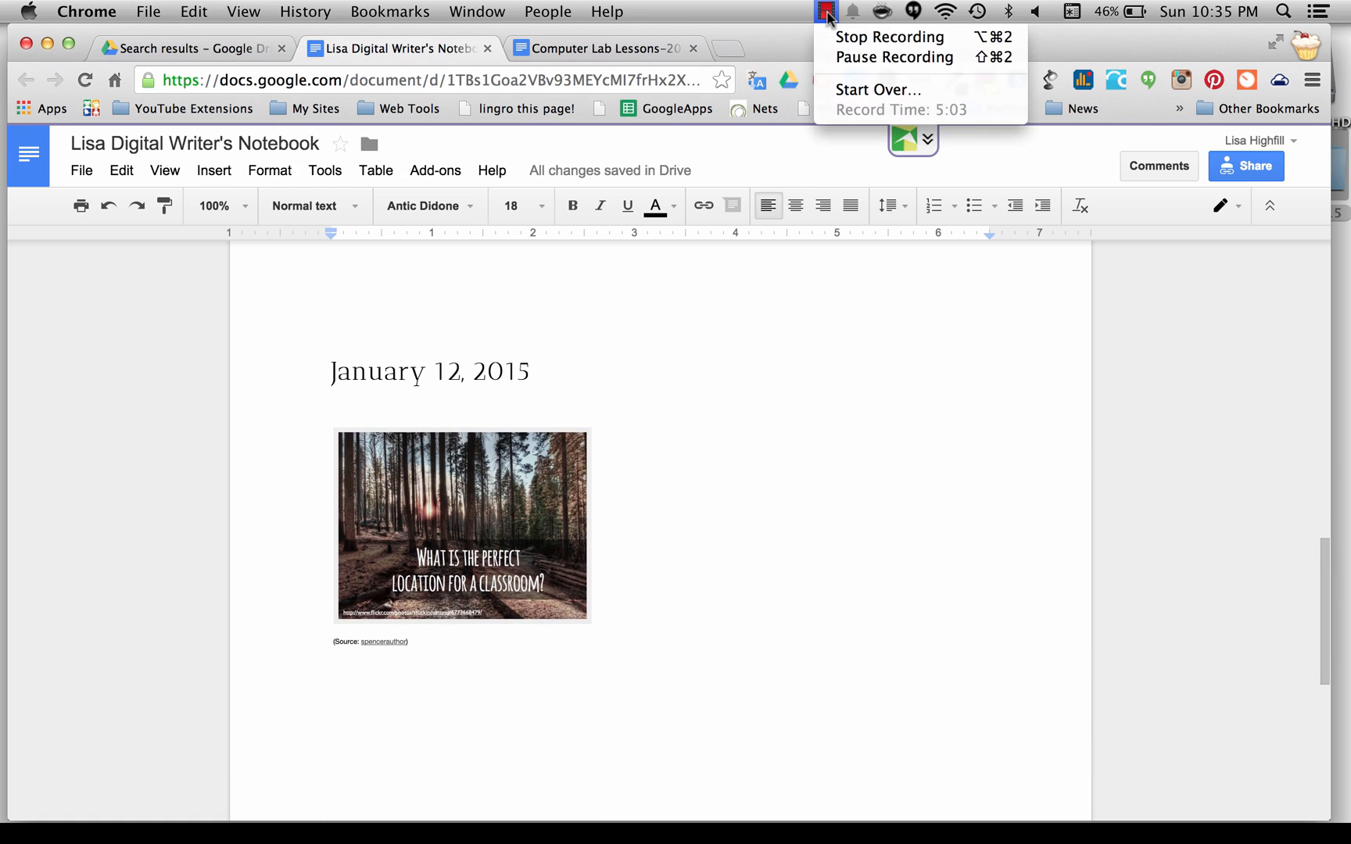